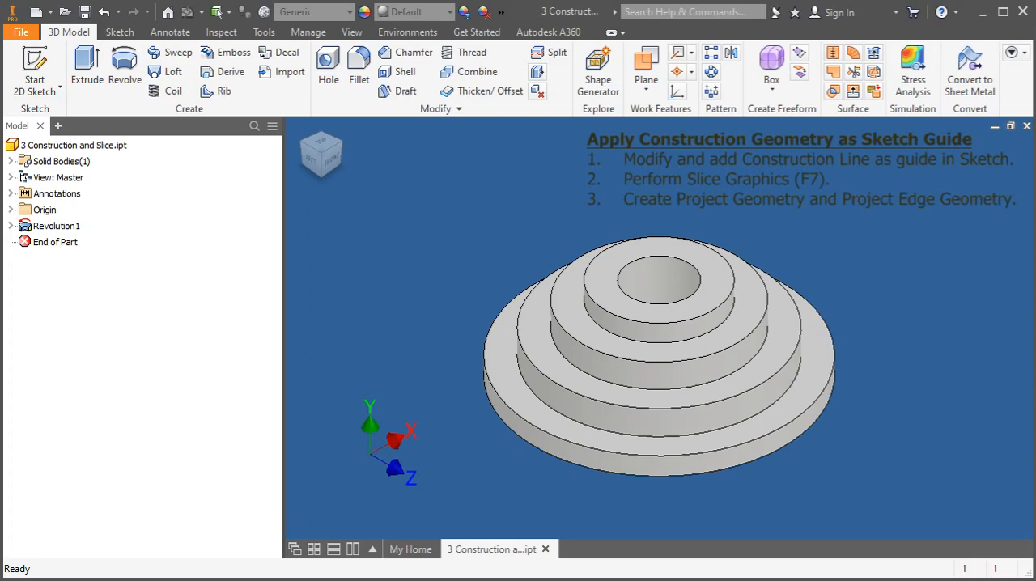
Expand Revolution1 and bring its Sketch1 with the stepped profile into edit mode.
left_click_drag(655, 356, 841, 336)
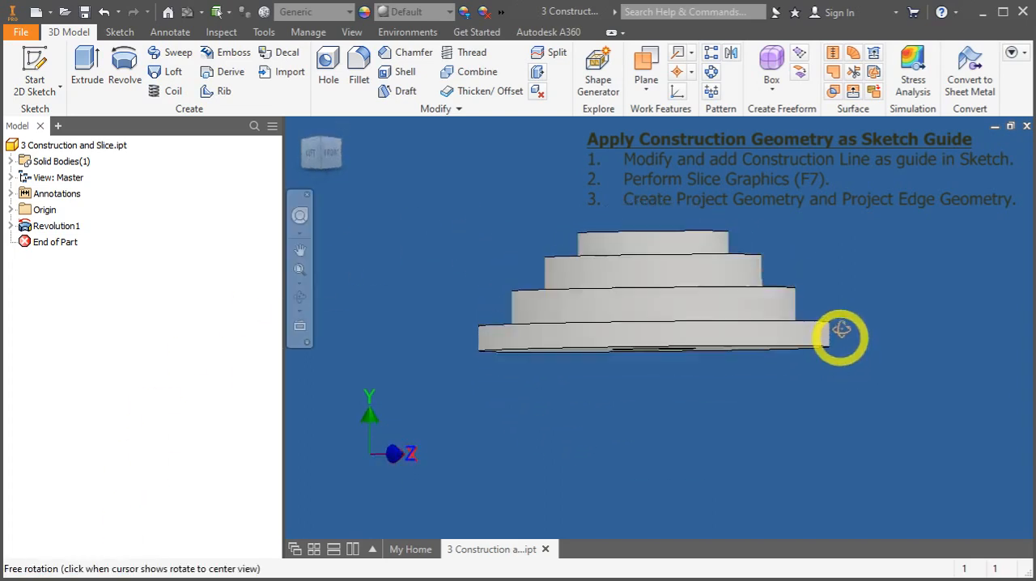
left_click_drag(842, 337, 825, 304)
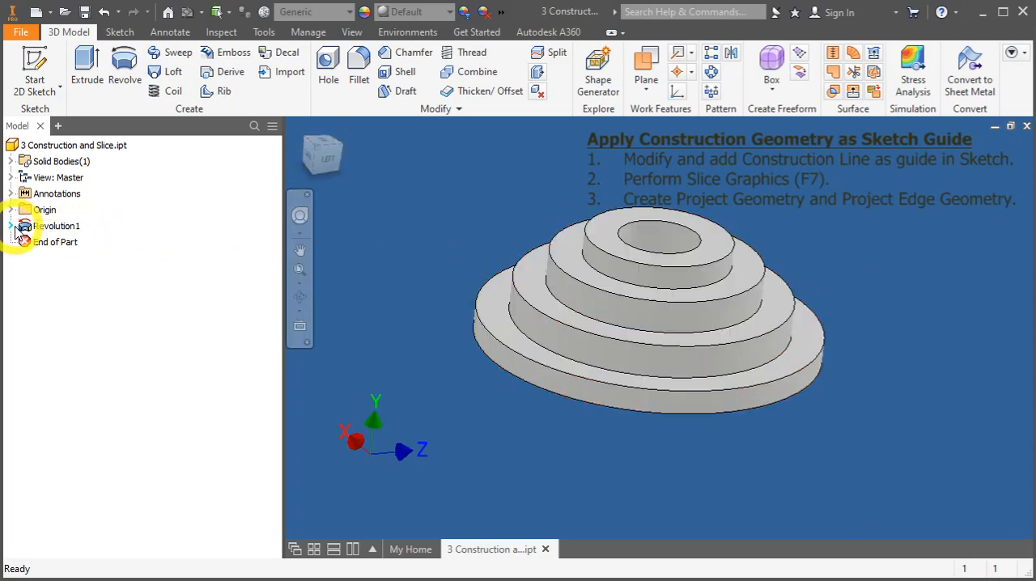
left_click(12, 226)
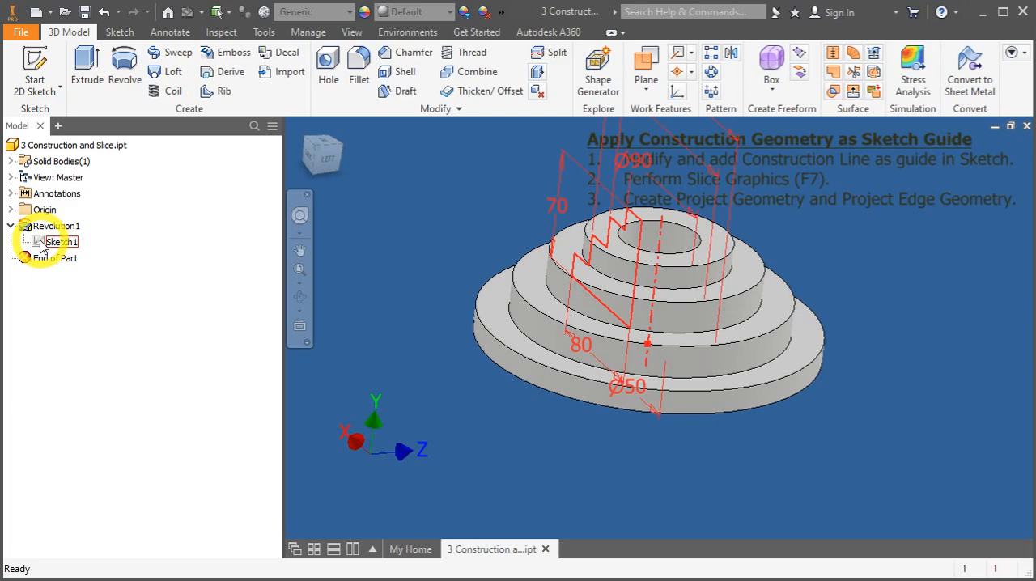
double_click(55, 241)
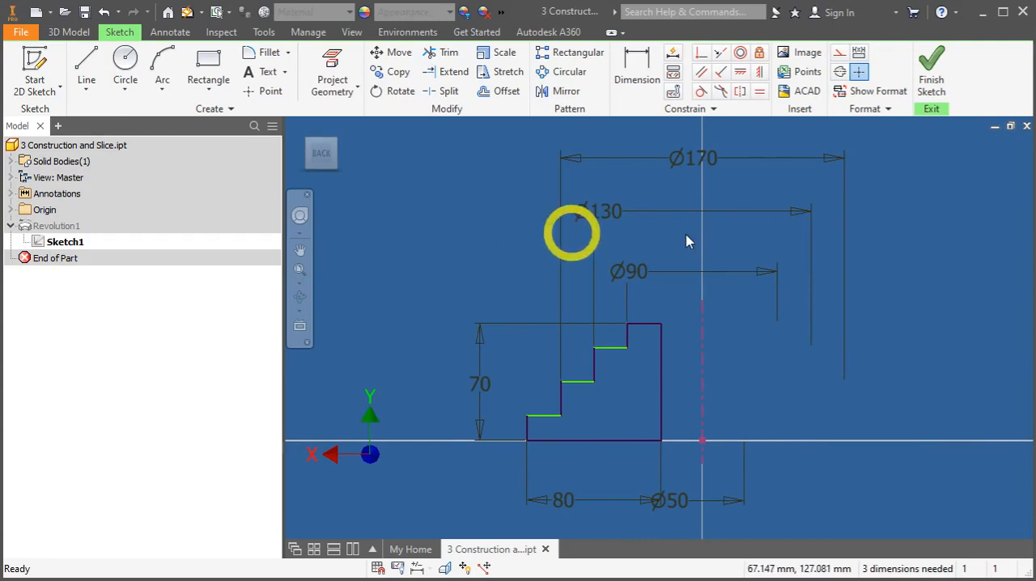
mouse_move(611, 359)
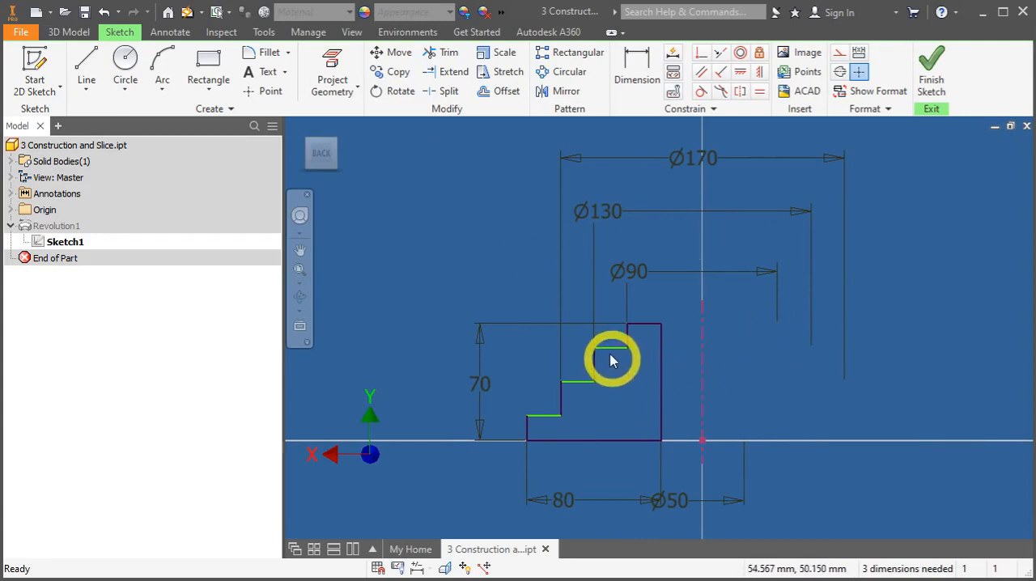
mouse_move(583, 392)
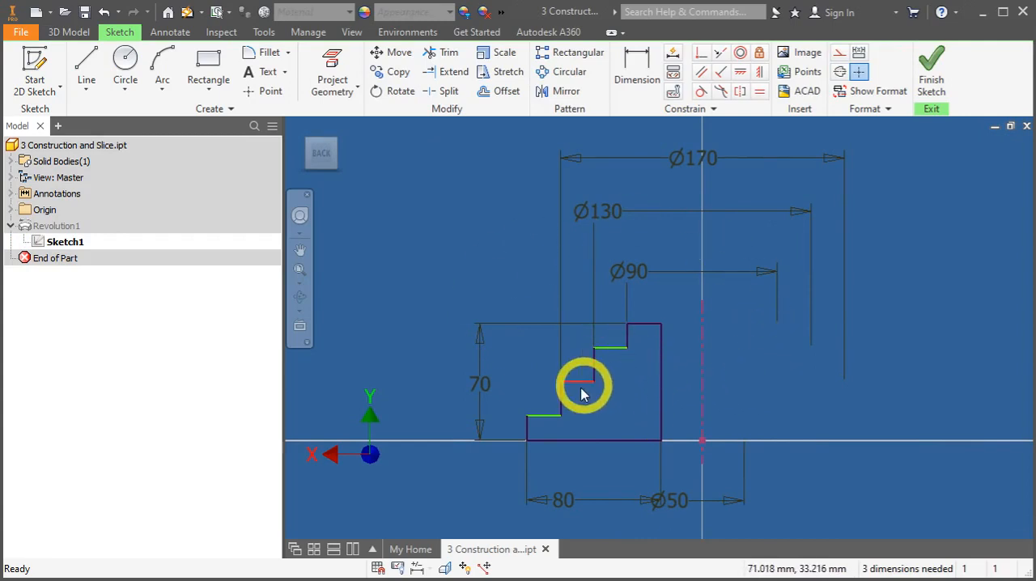
mouse_move(576, 381)
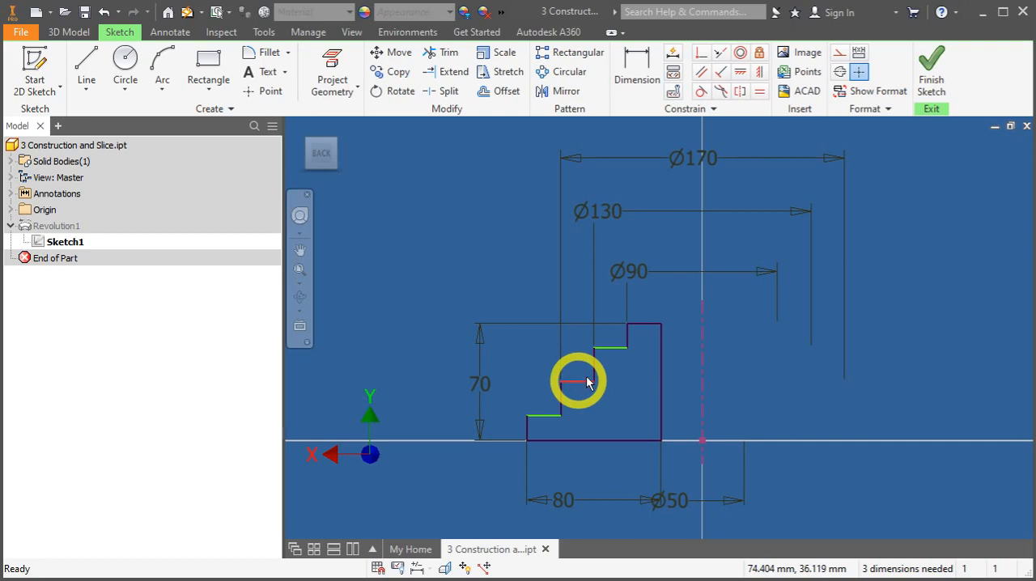
mouse_move(644, 294)
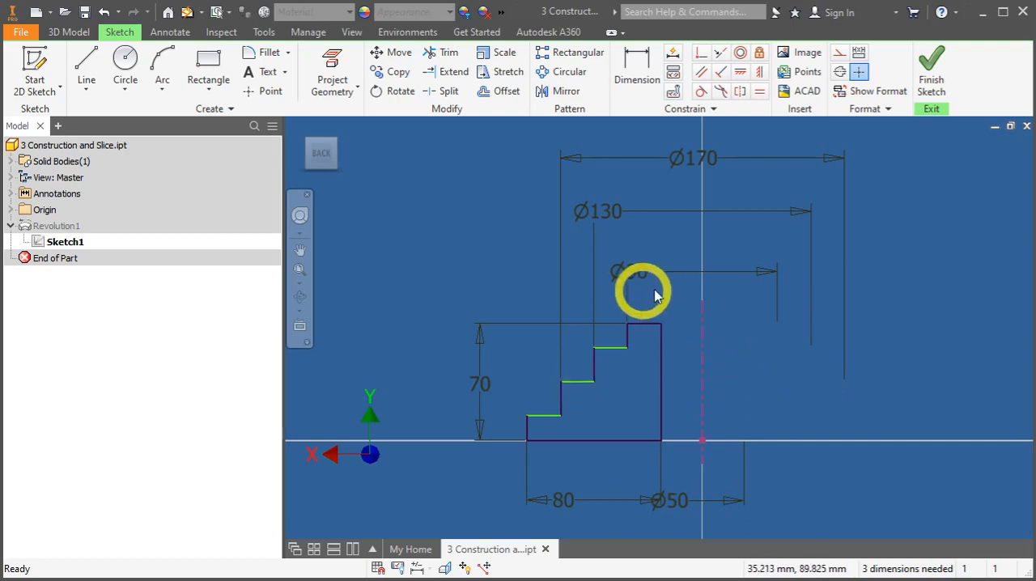
mouse_move(655, 293)
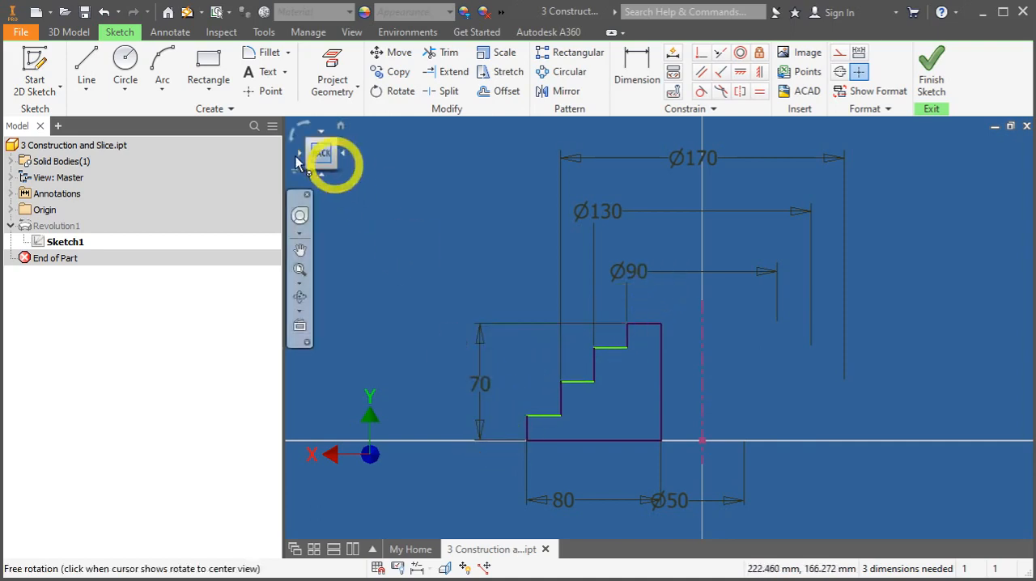
Start the Line tool to draw the slanted line beside the stepped profile.
left_click(86, 68)
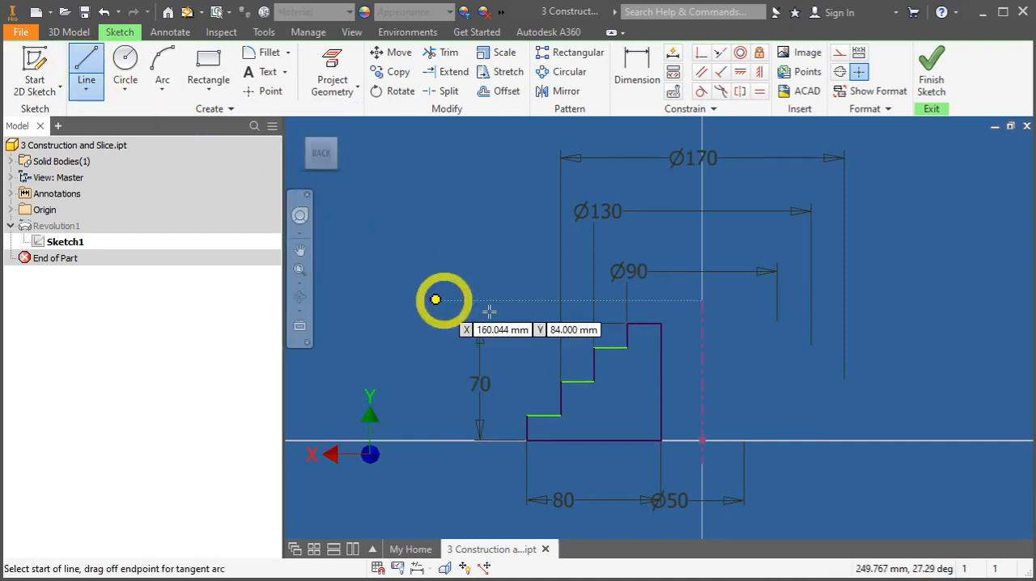
mouse_move(648, 288)
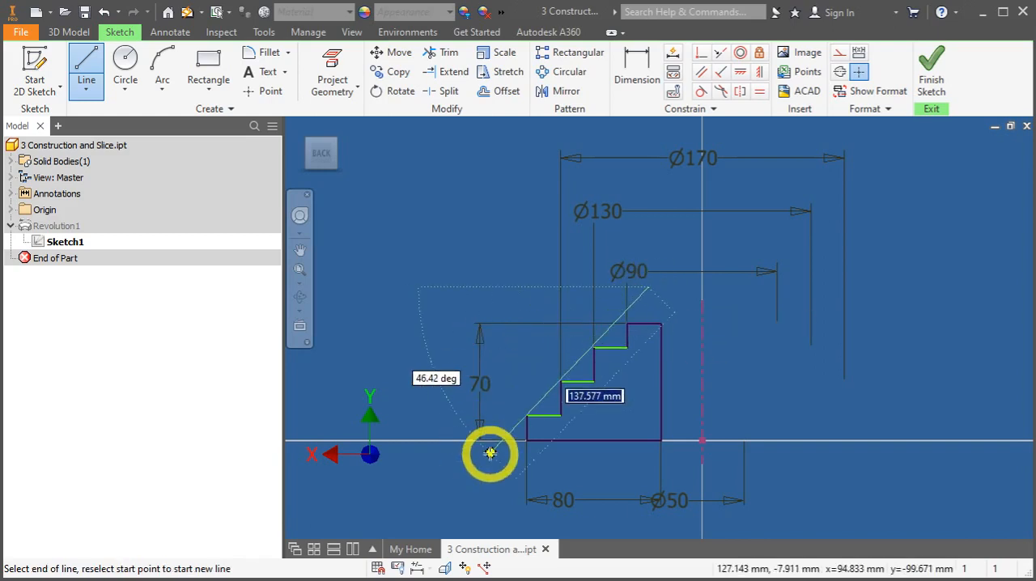
mouse_move(589, 463)
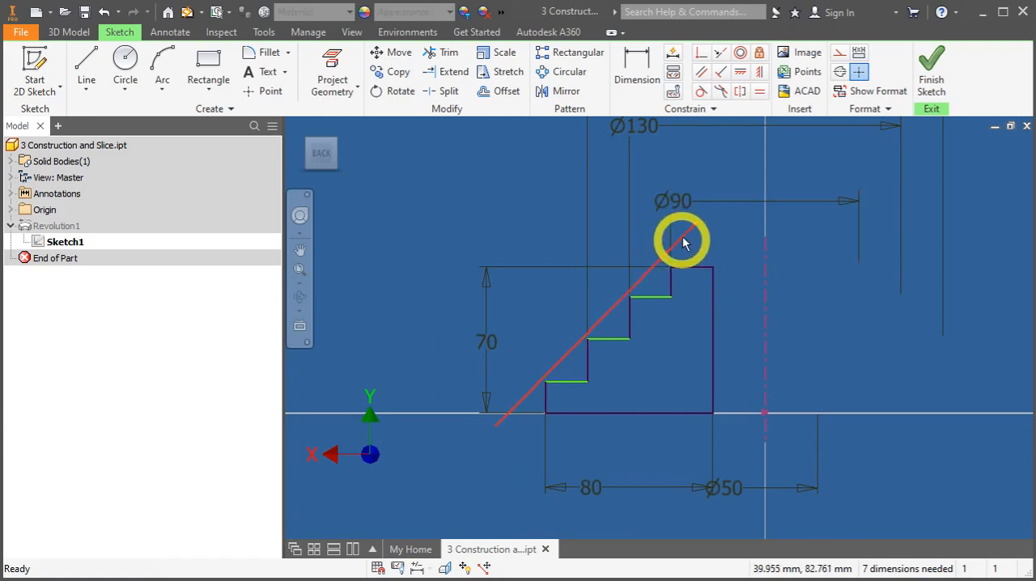
mouse_move(684, 240)
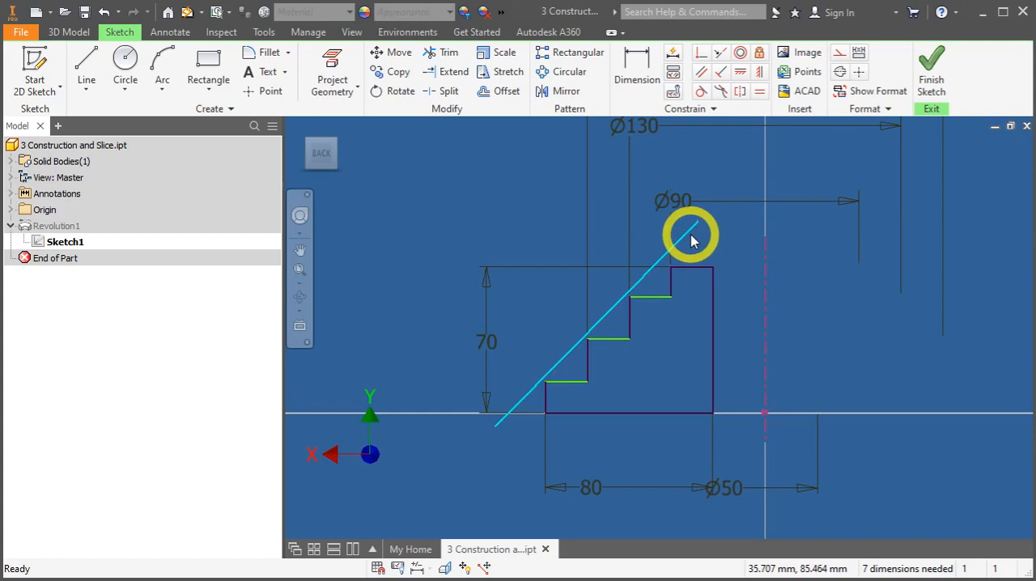
Make the diagonal a construction line and adjust it against the step corners.
left_click(686, 234)
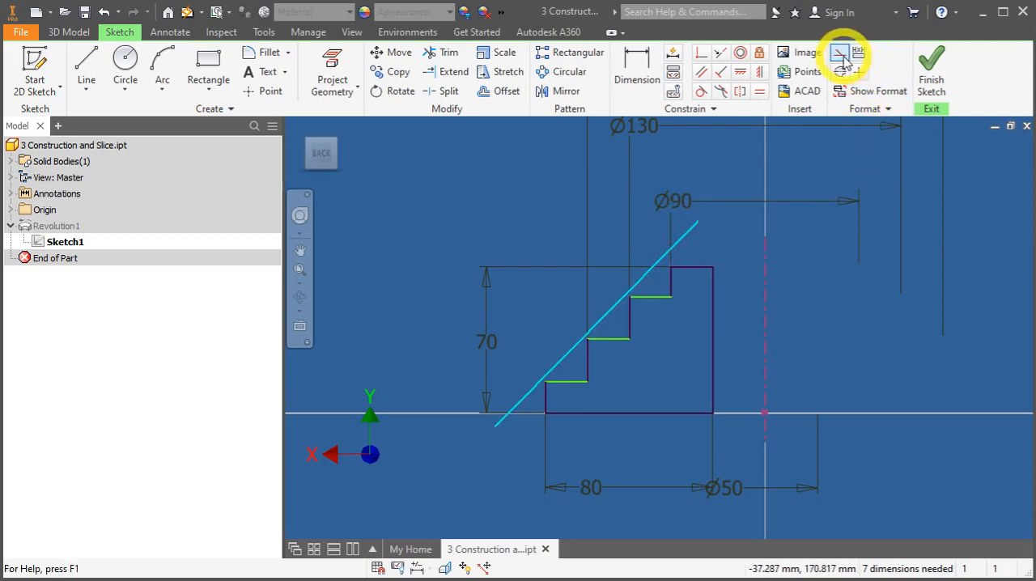
mouse_move(842, 50)
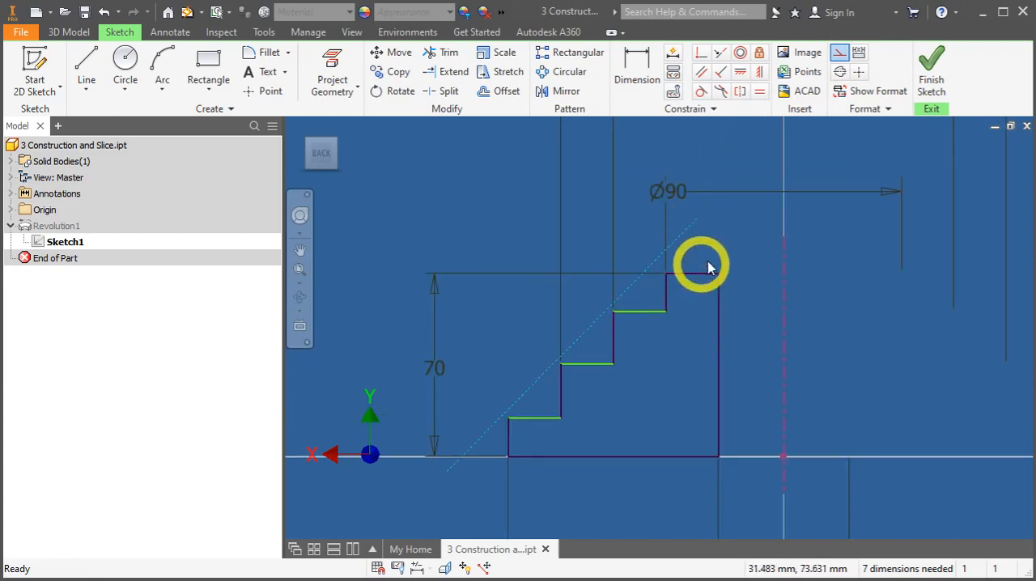
mouse_move(710, 266)
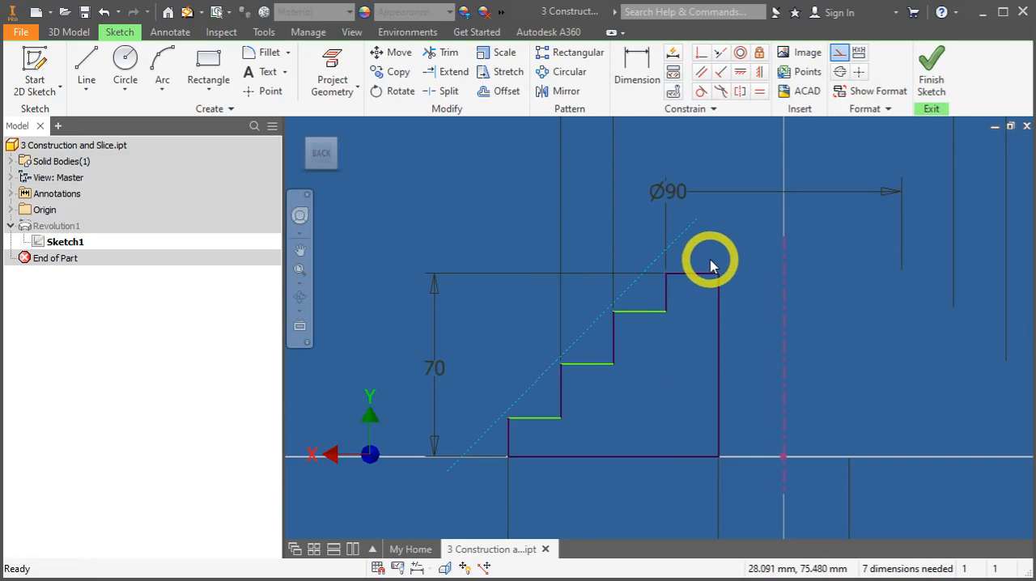
mouse_move(716, 261)
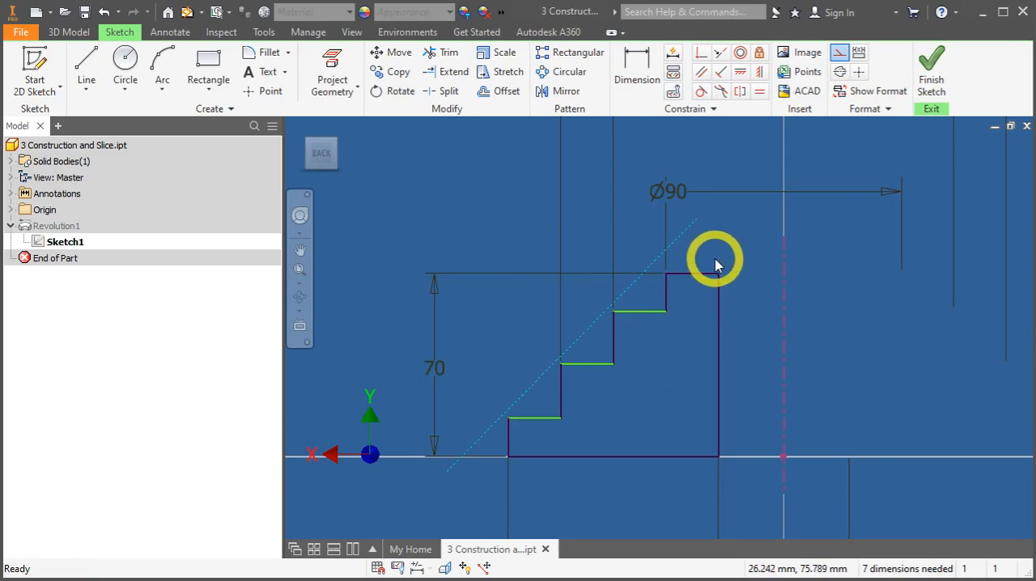
mouse_move(719, 263)
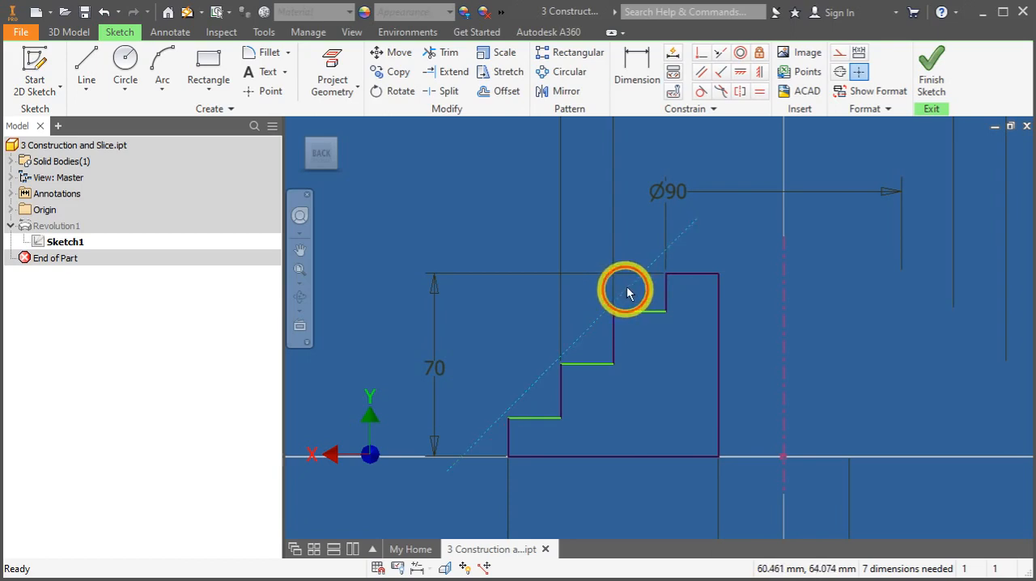
left_click_drag(628, 290, 731, 204)
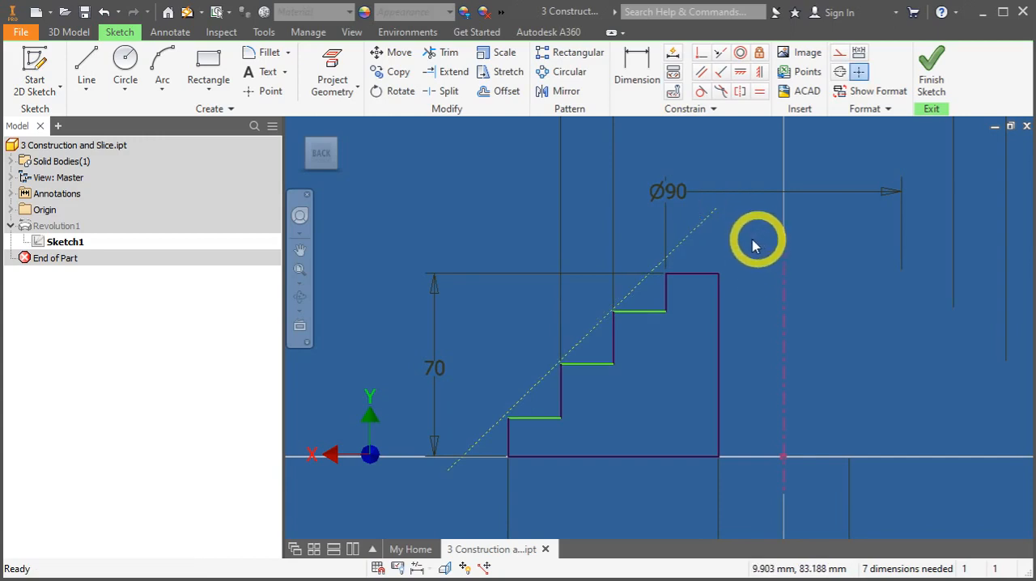
Dimension the construction line at 45° to the profile baseline.
left_click(636, 72)
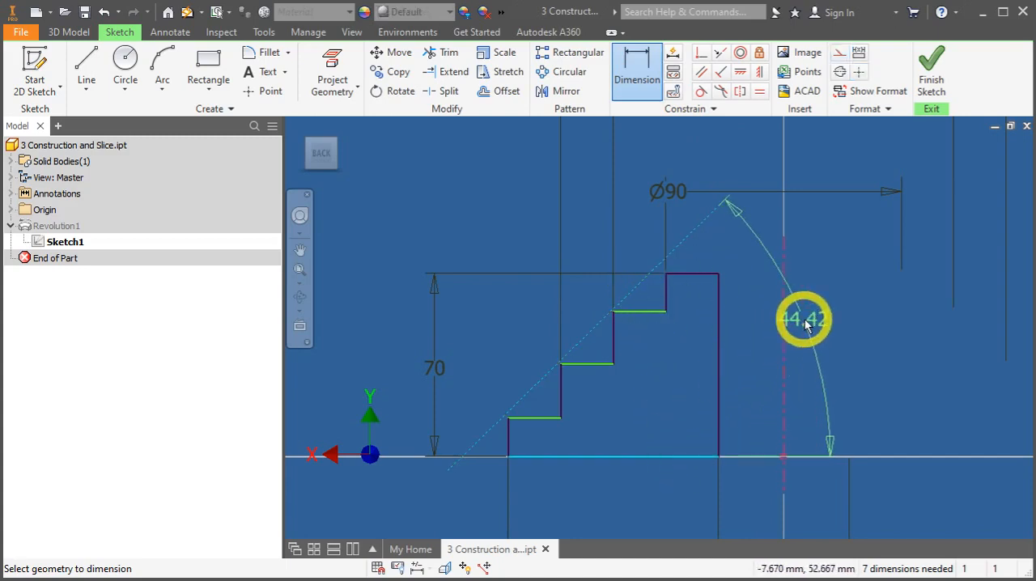
left_click(803, 318)
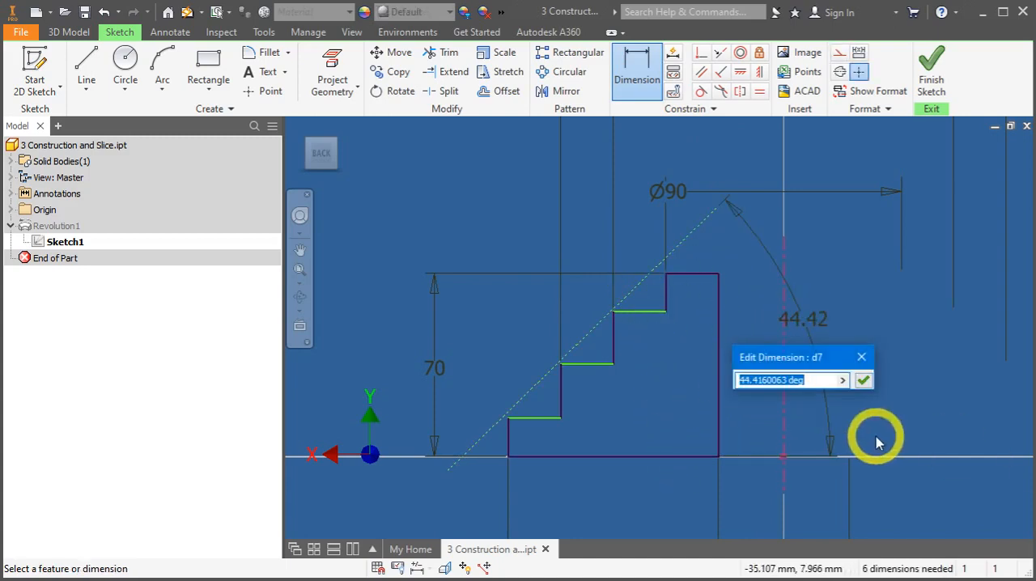
type("45")
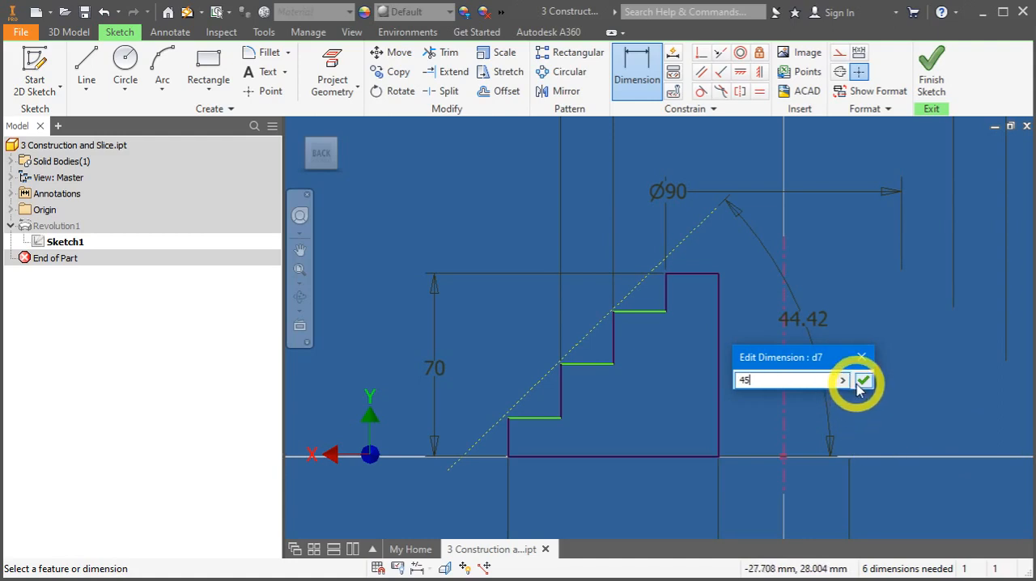
left_click(864, 381)
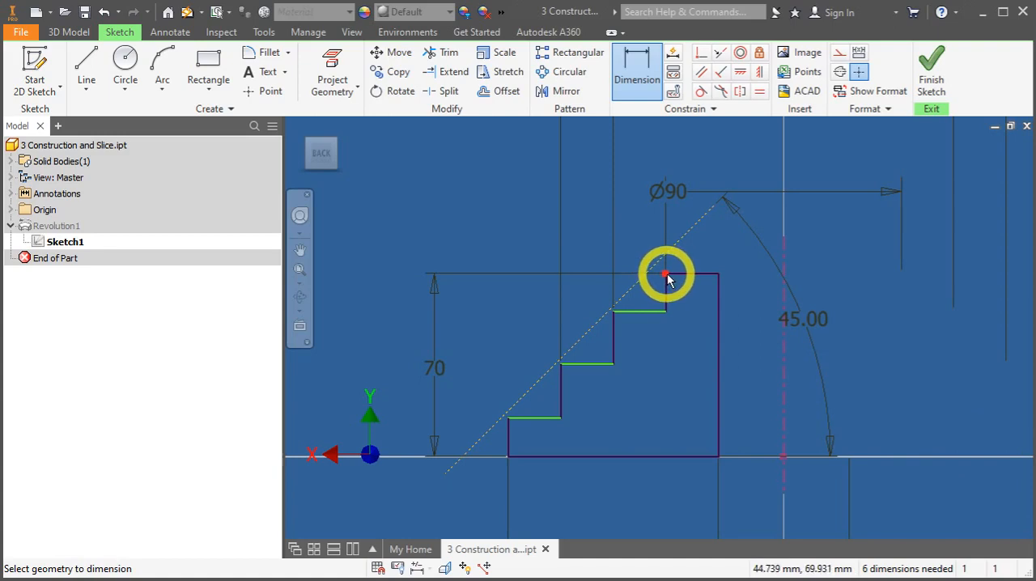
mouse_move(662, 263)
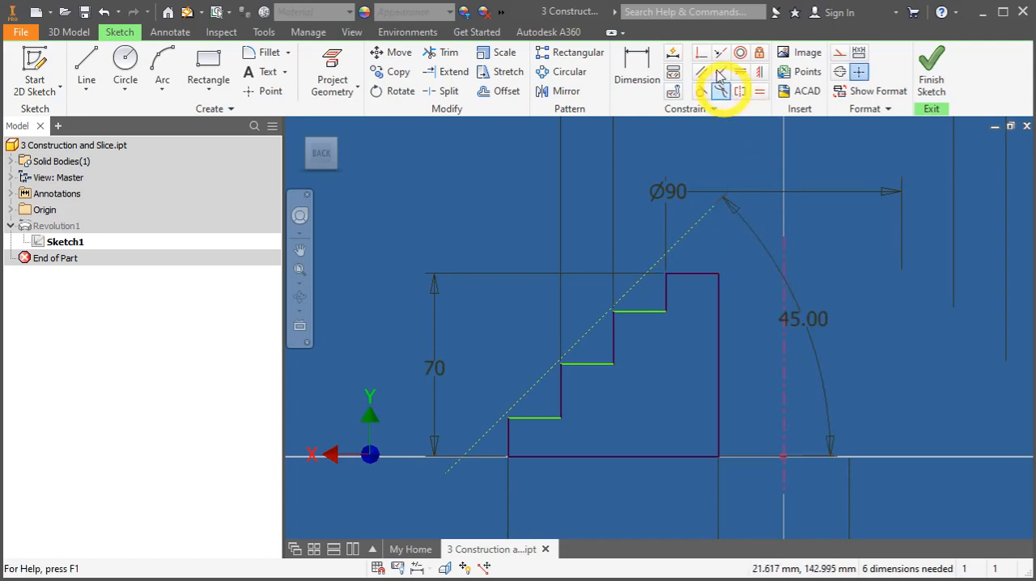
mouse_move(701, 52)
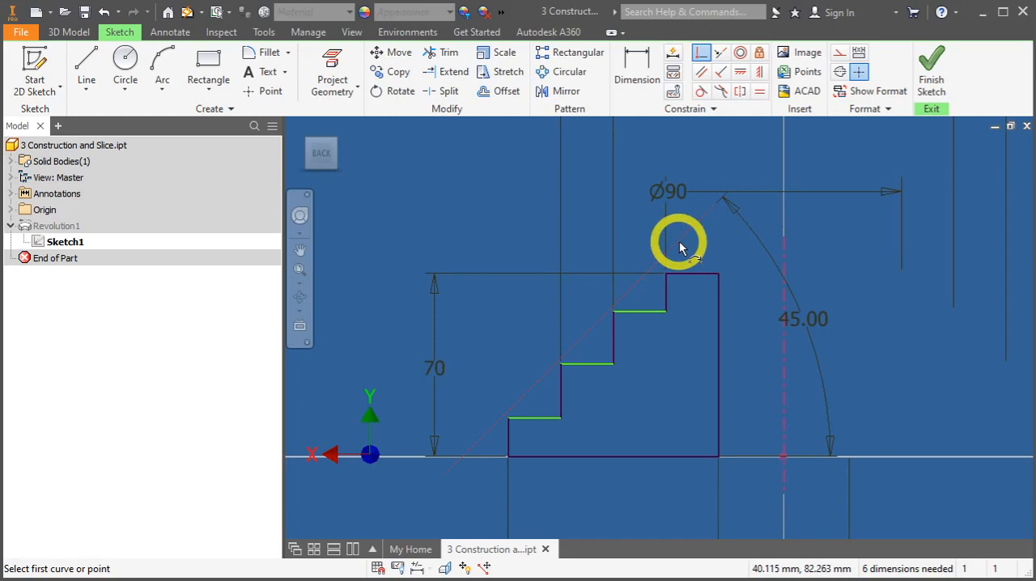
Constrain the step corners, top to lowest, coincident to the 45° line and finish constraining.
left_click(667, 275)
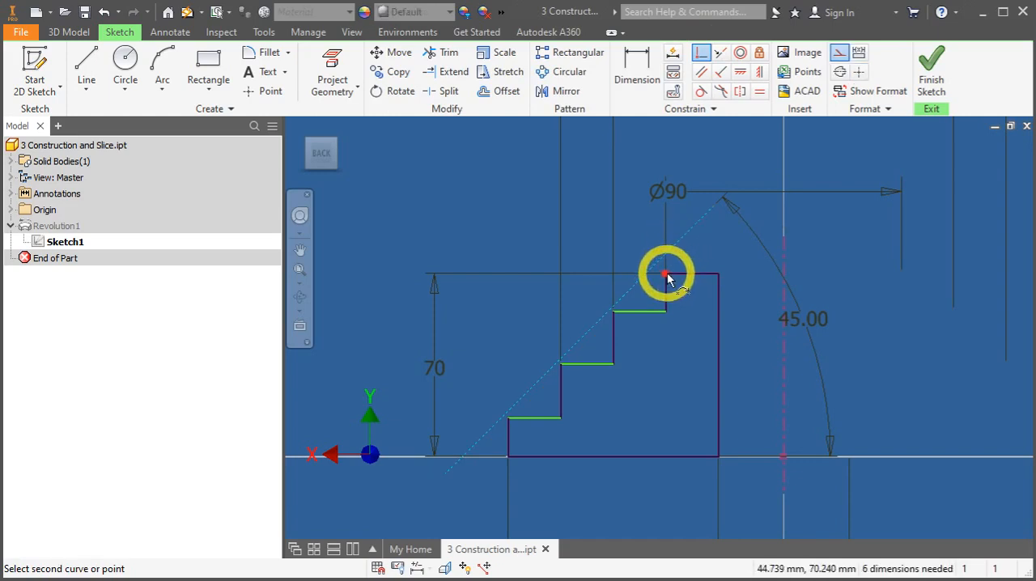
left_click(666, 275)
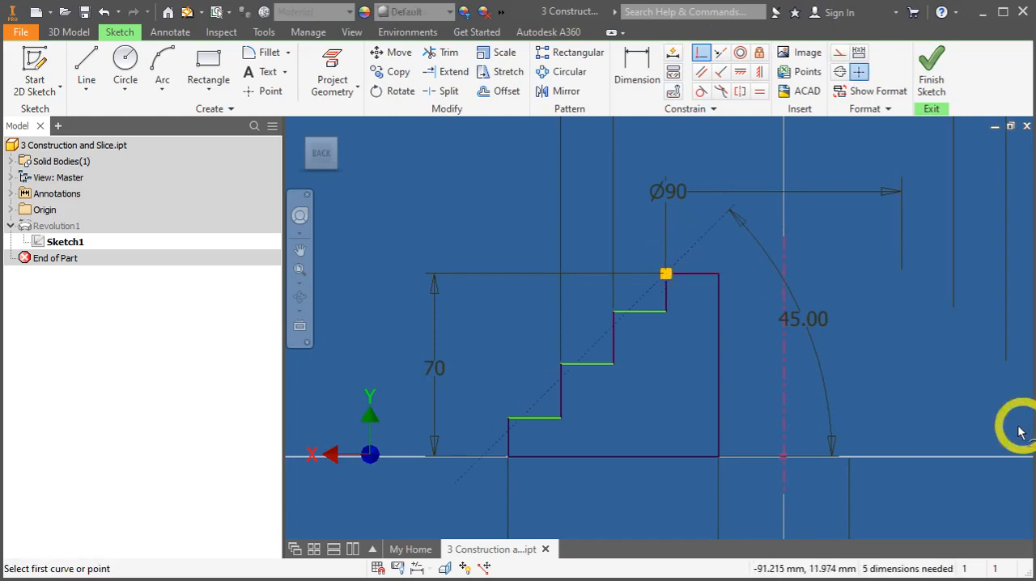
mouse_move(932, 405)
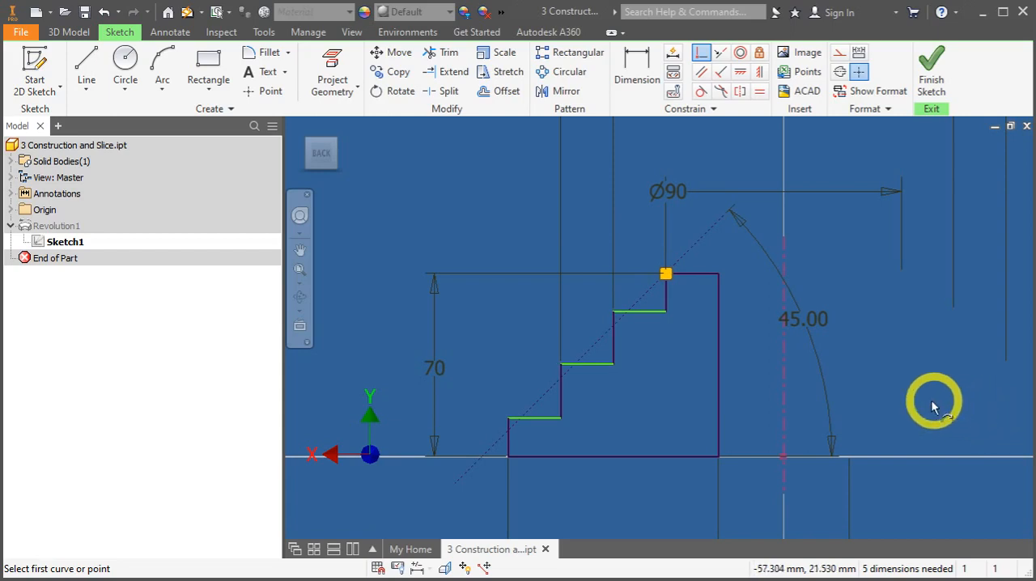
mouse_move(611, 314)
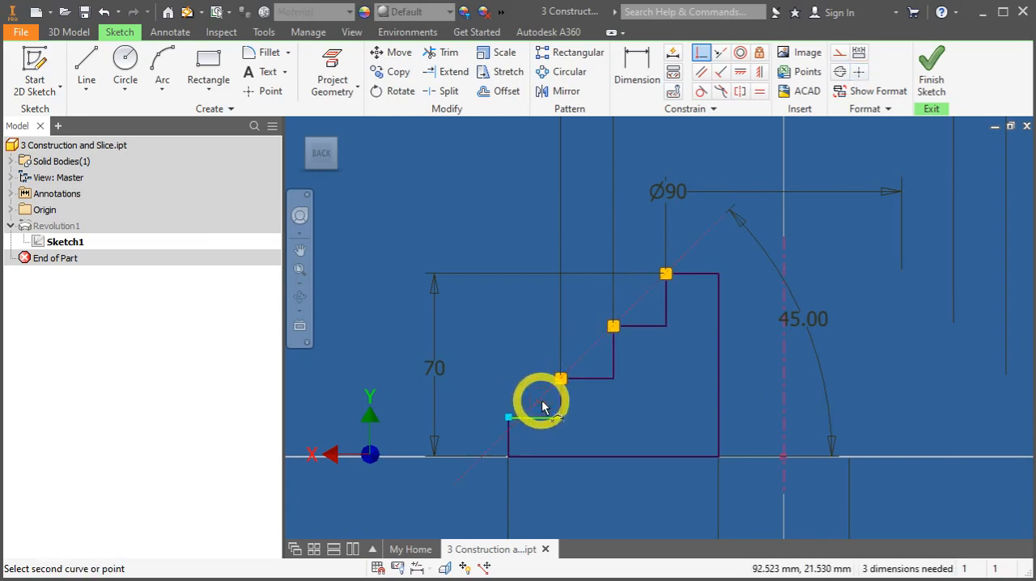
left_click(540, 401)
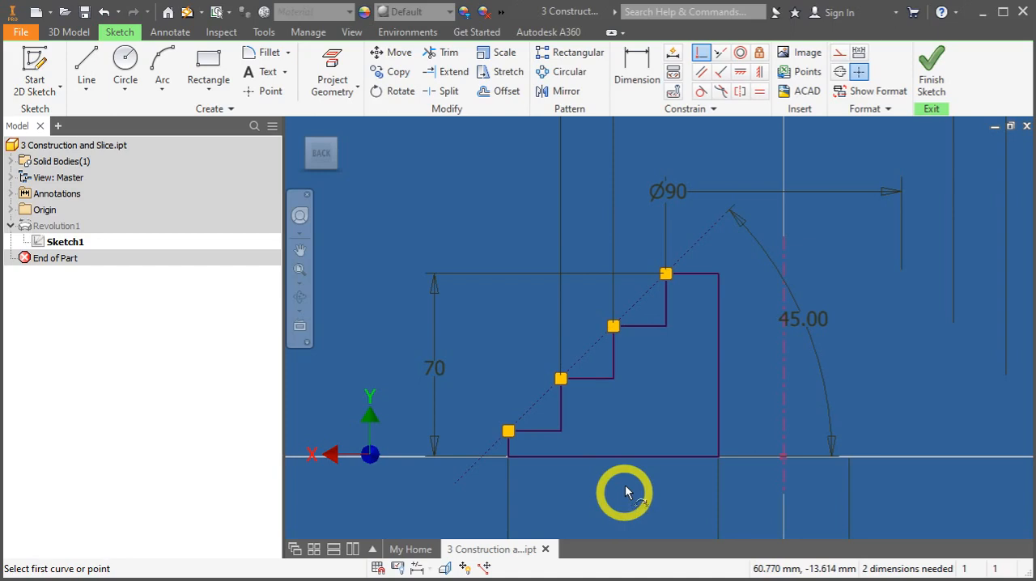
right_click(625, 492)
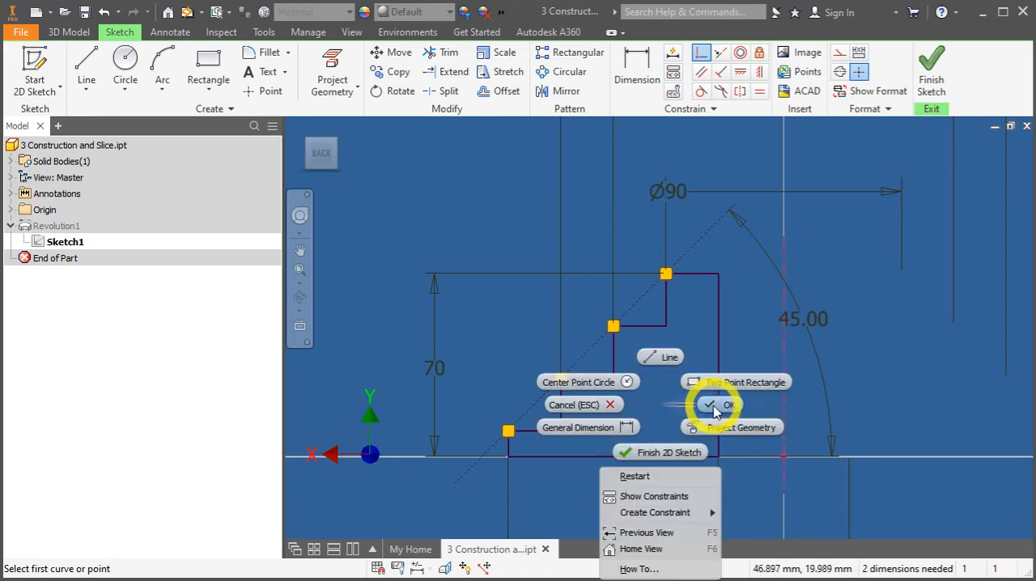
left_click(725, 404)
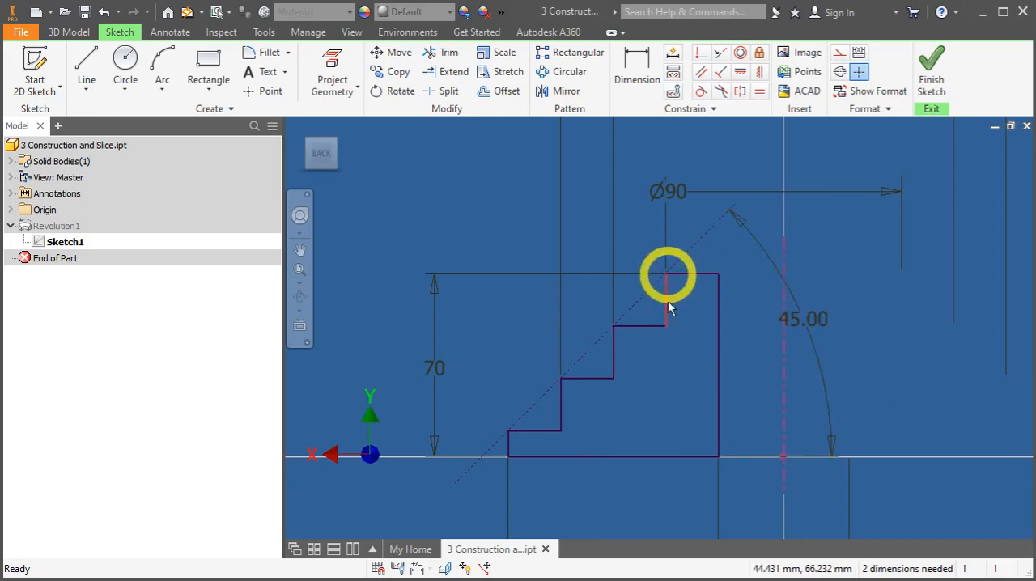
mouse_move(673, 440)
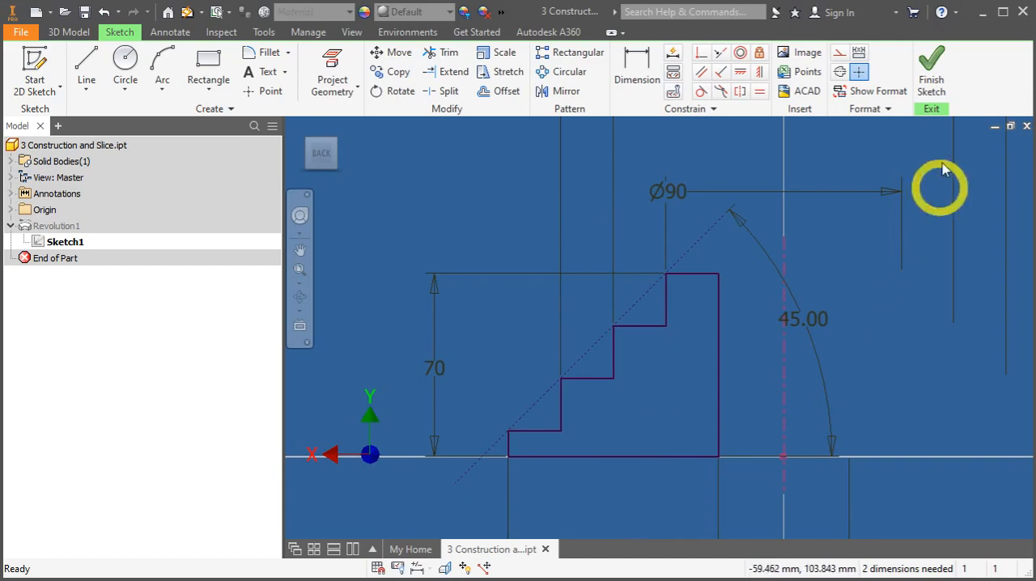
mouse_move(931, 72)
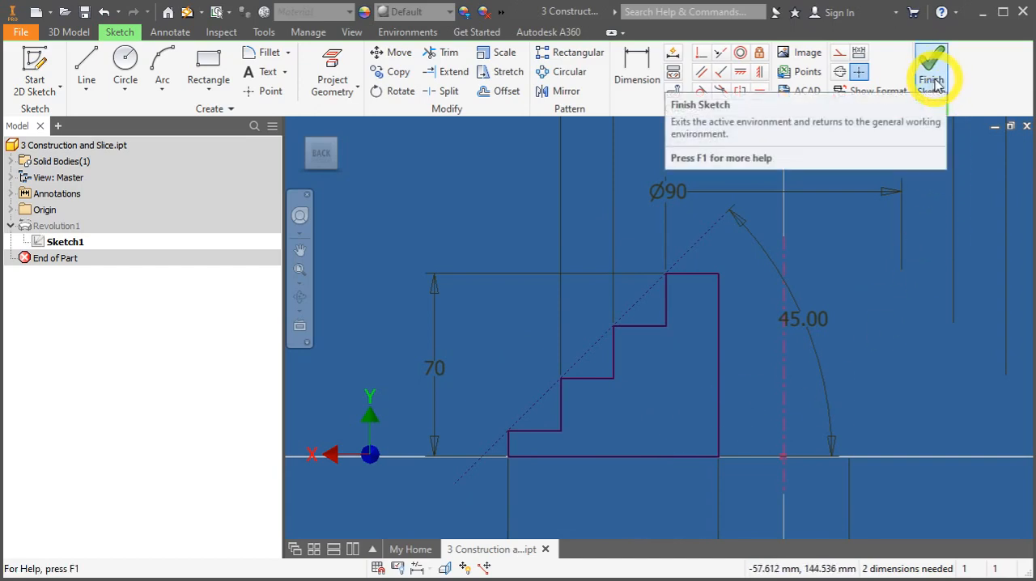
Finish Sketch1 and orbit the updated revolved solid to view it from below.
left_click(931, 73)
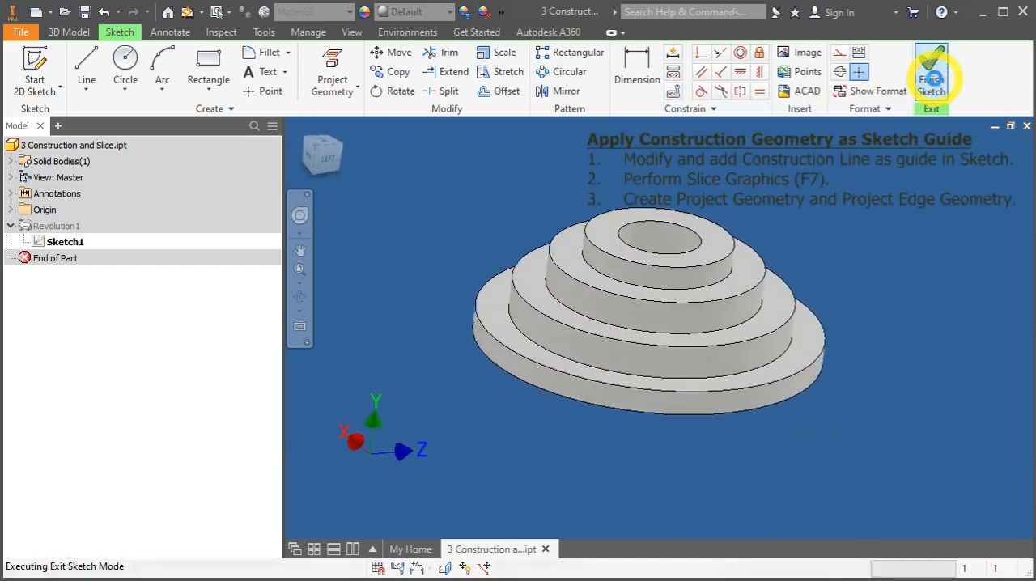
left_click(931, 73)
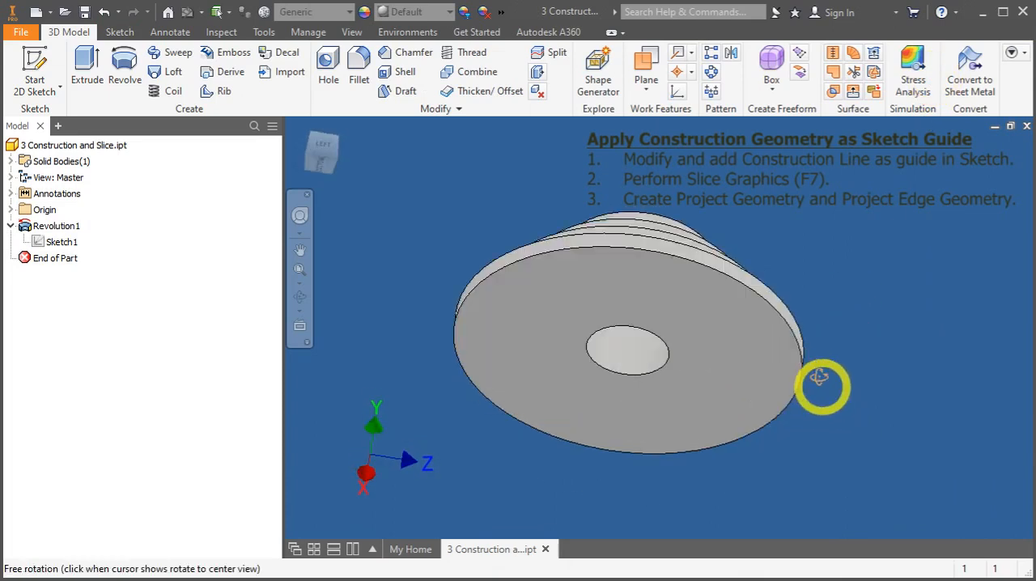
left_click_drag(819, 380, 861, 339)
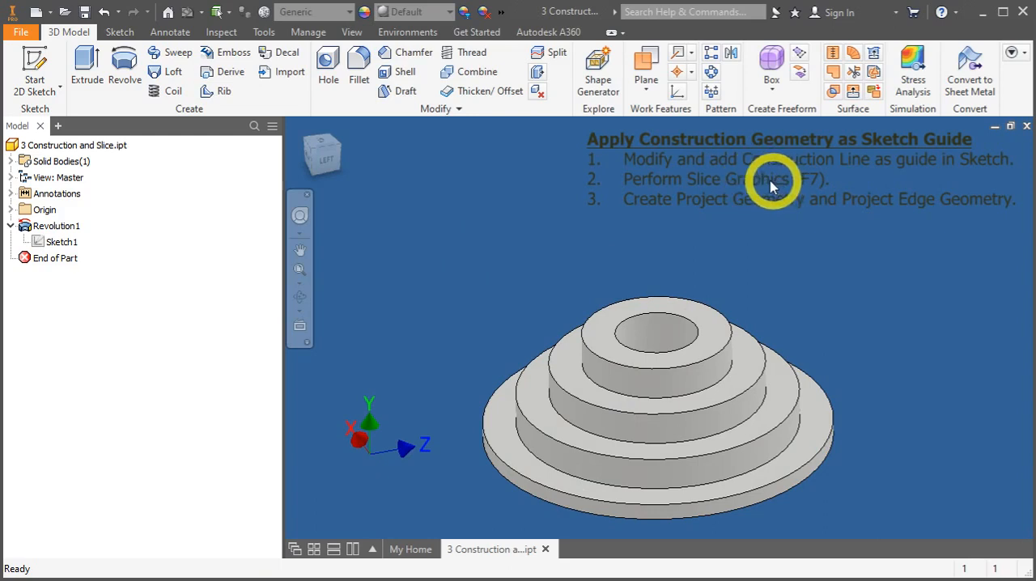
Create a new sketch on the Origin YZ Plane through the part's centre.
left_click(46, 211)
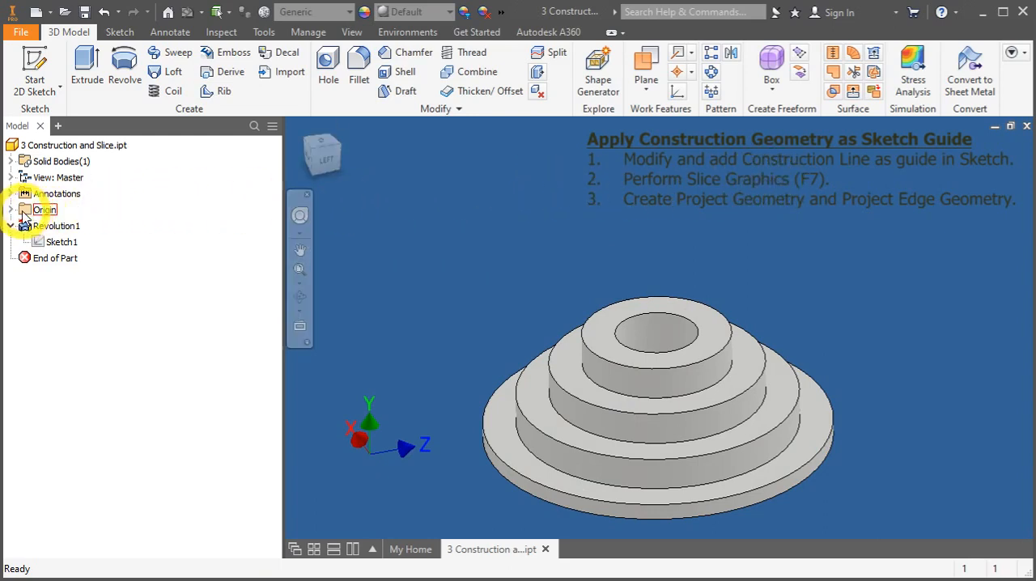
left_click(11, 210)
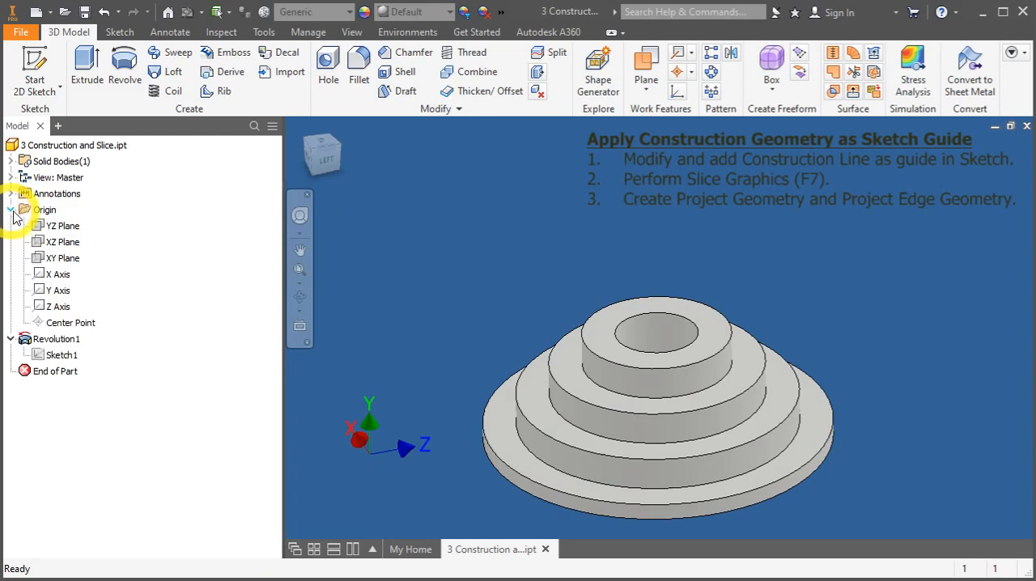
left_click(61, 225)
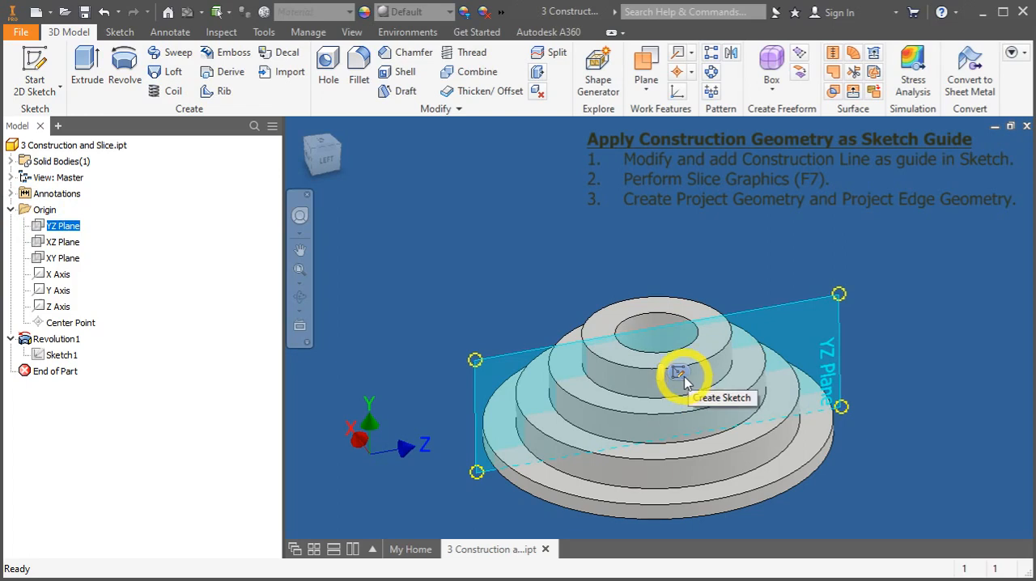
left_click(677, 371)
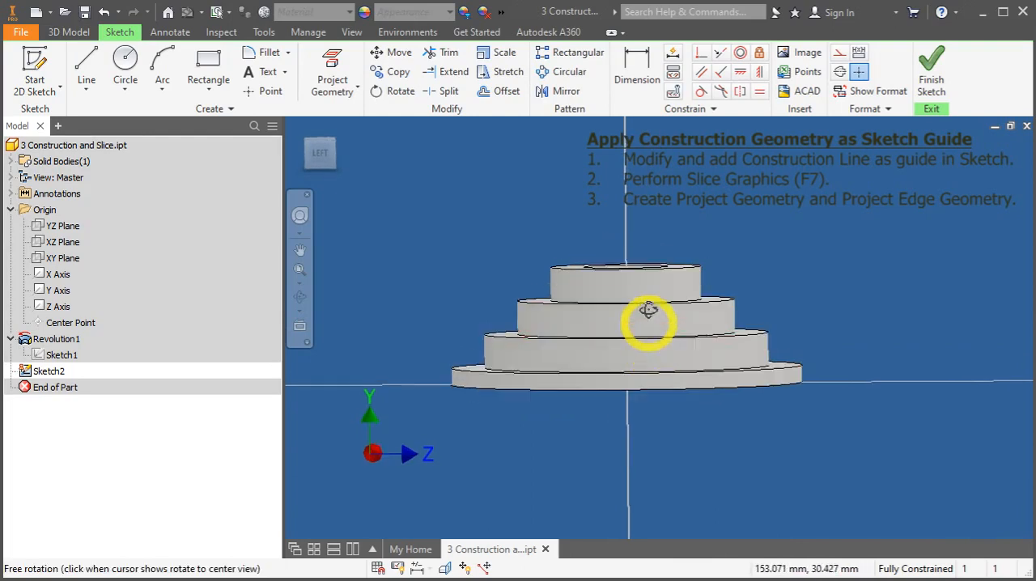
Face the sketch plane and slice the graphics to expose the stepped cross-section.
left_click_drag(647, 324, 413, 170)
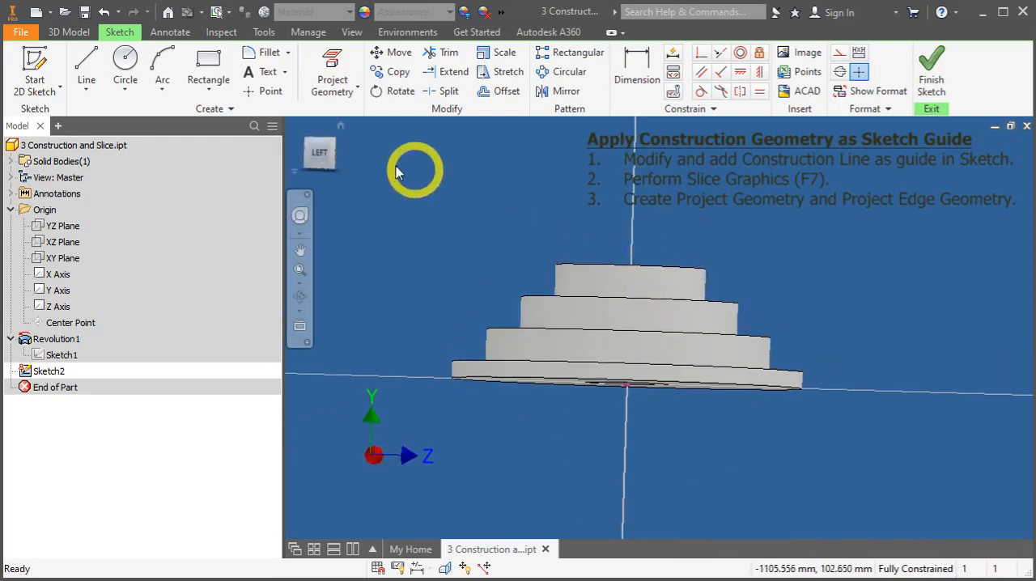
left_click(317, 152)
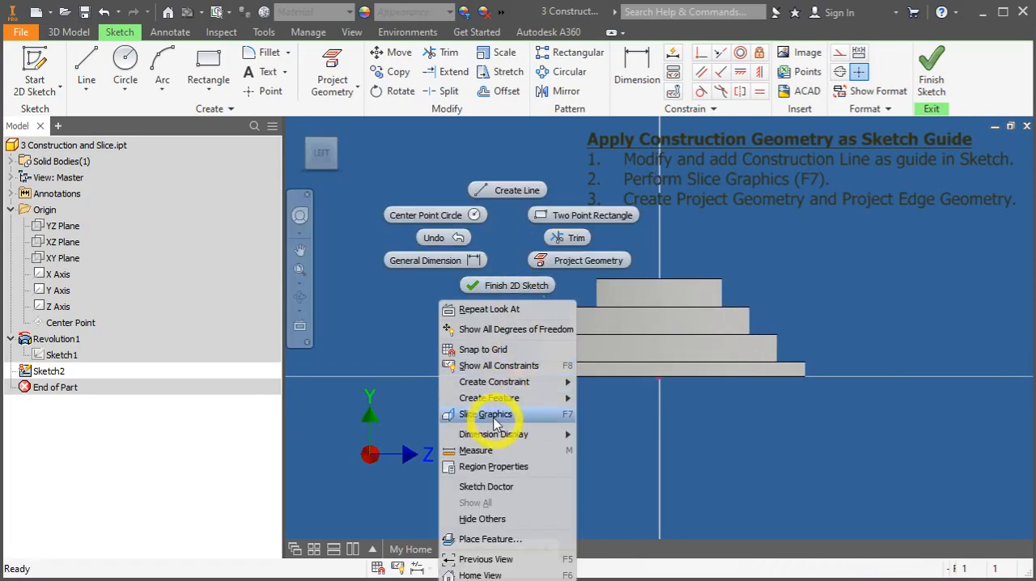
left_click(486, 415)
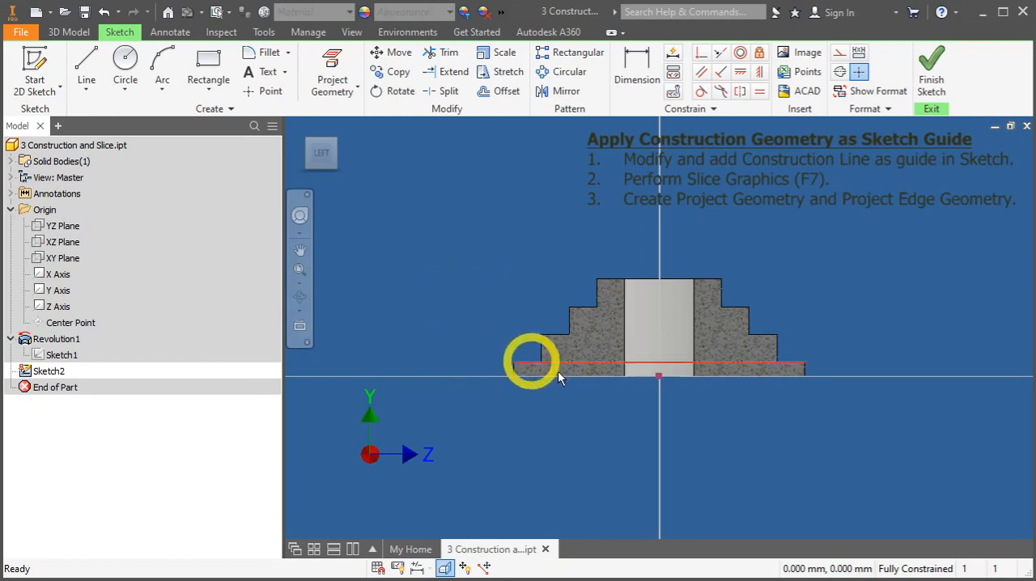
mouse_move(688, 257)
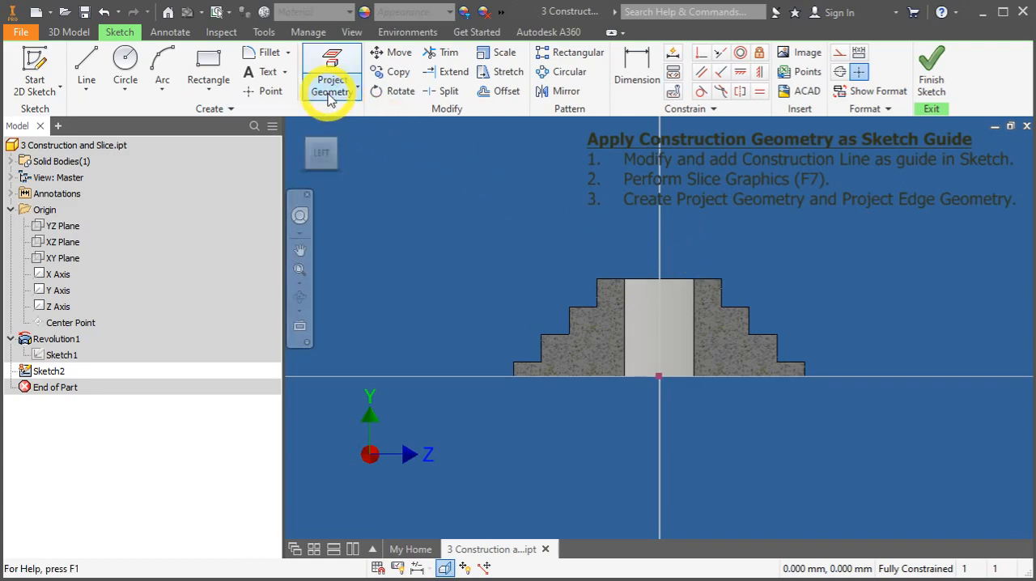
mouse_move(120, 41)
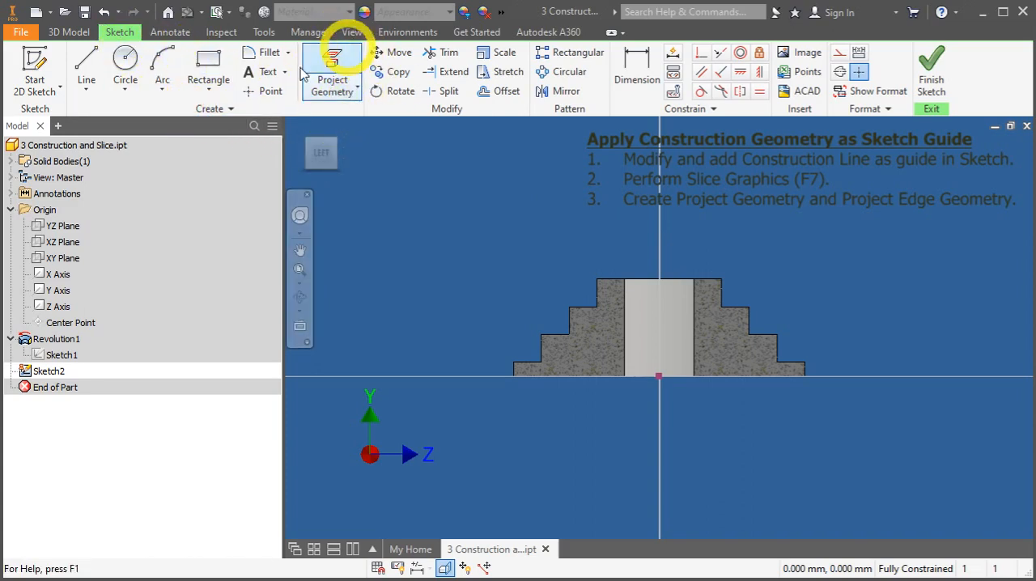
Project the cut edges of the sliced cross-section into Sketch2.
left_click(353, 91)
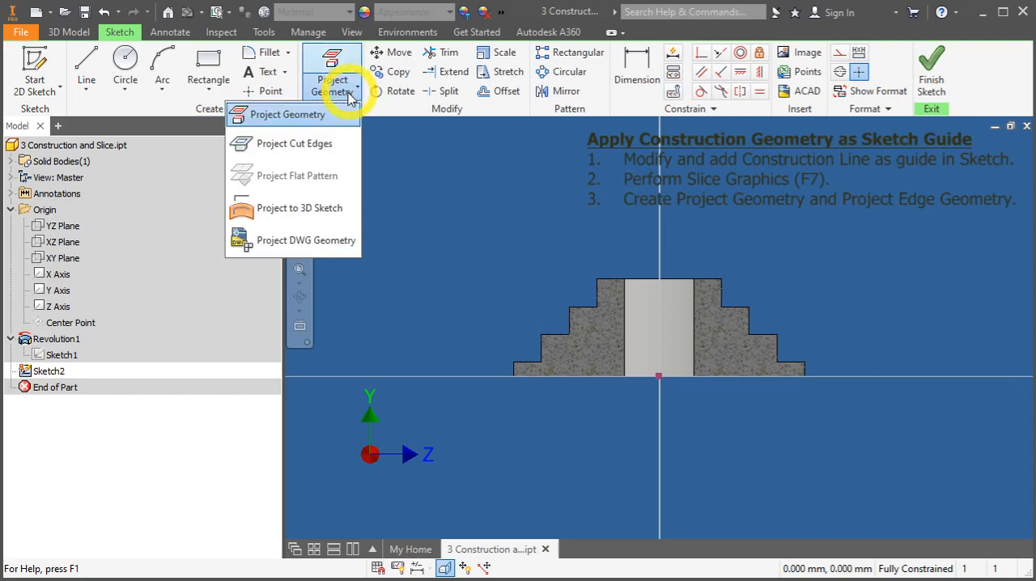
mouse_move(295, 143)
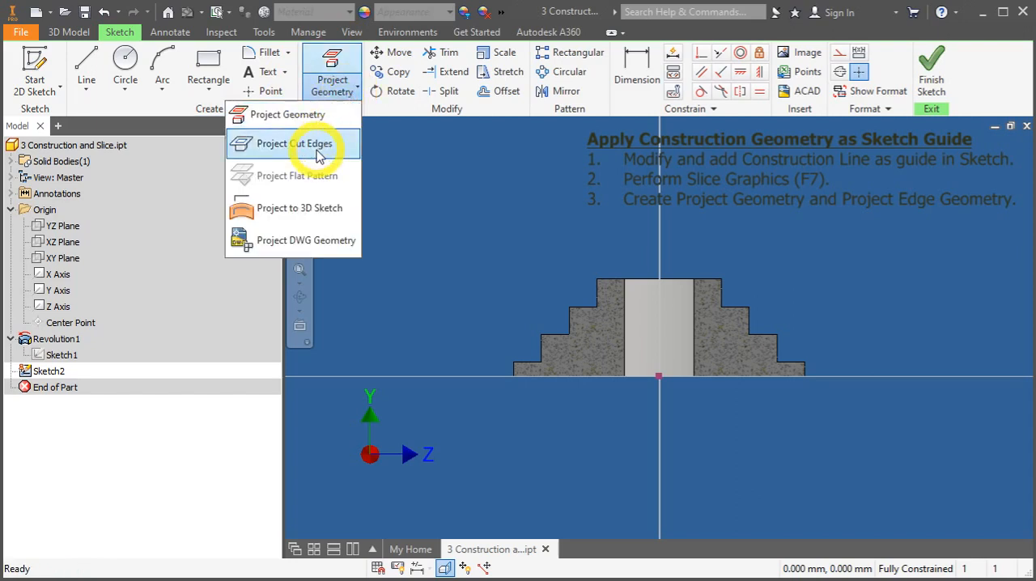
mouse_move(294, 142)
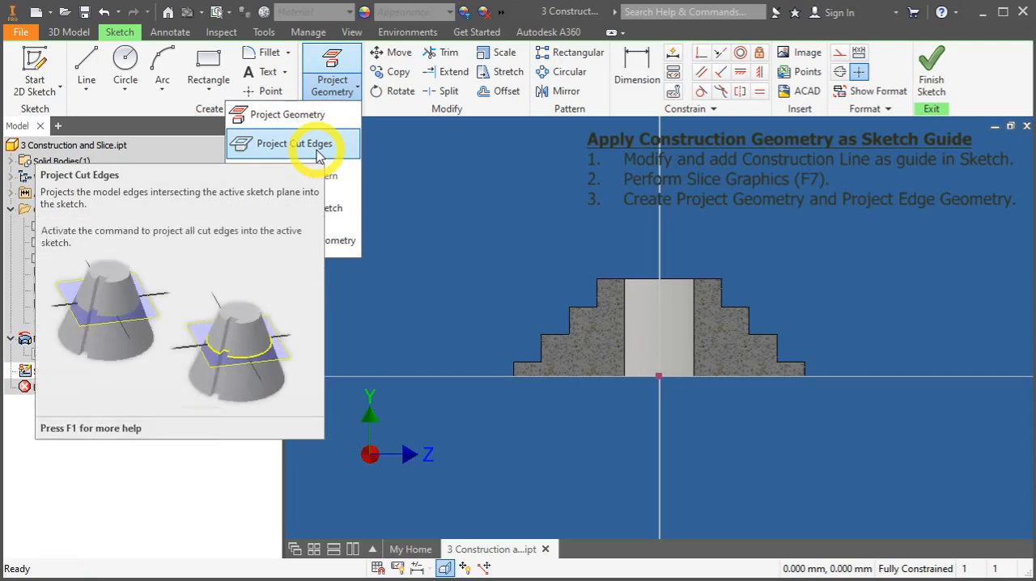
left_click(294, 143)
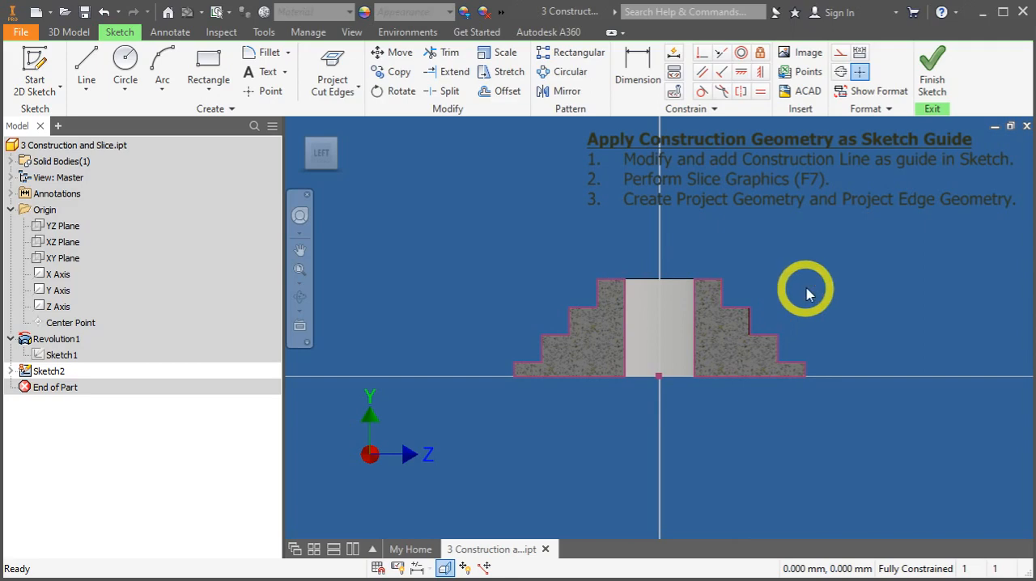
Finish Sketch2 and extrude its sliced profile by dragged distance into Extrusion1.
left_click(932, 72)
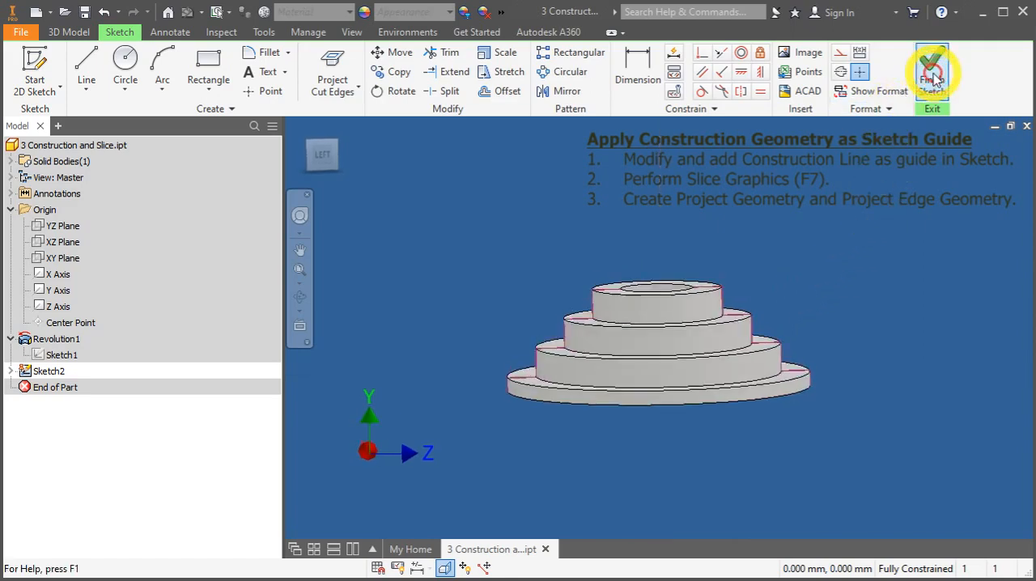
left_click(932, 73)
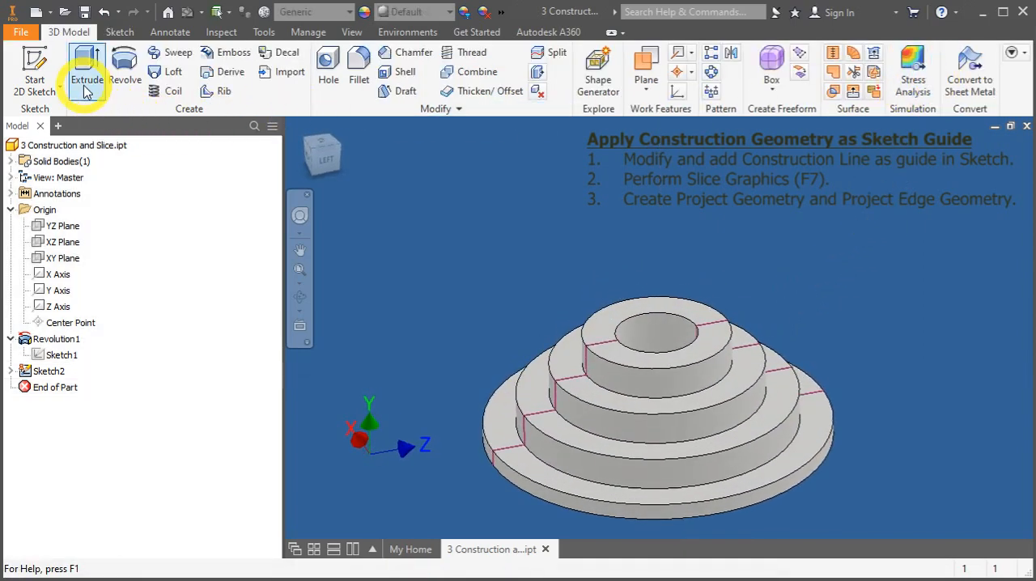
left_click(85, 68)
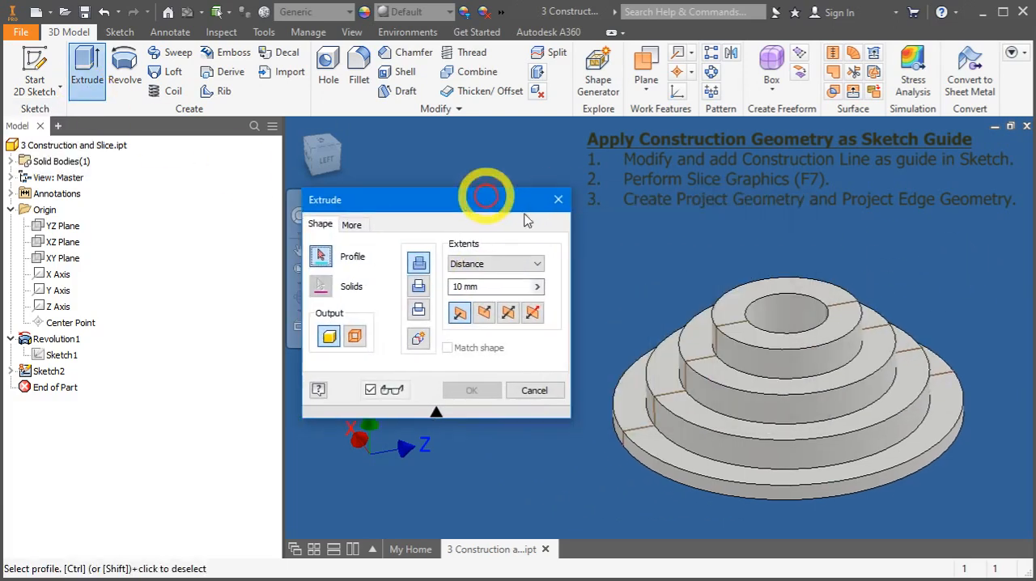
left_click(882, 356)
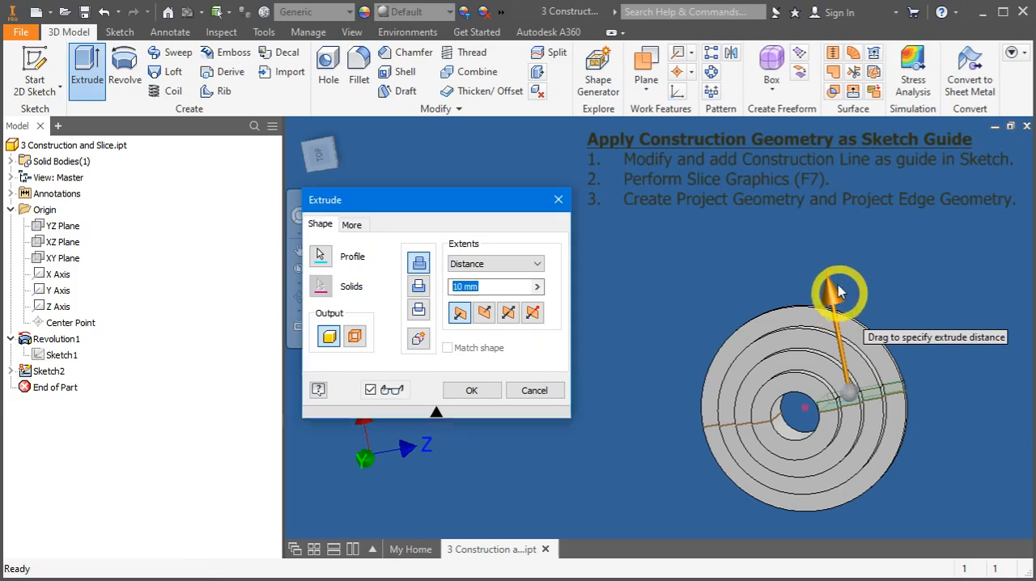
left_click_drag(838, 292, 801, 159)
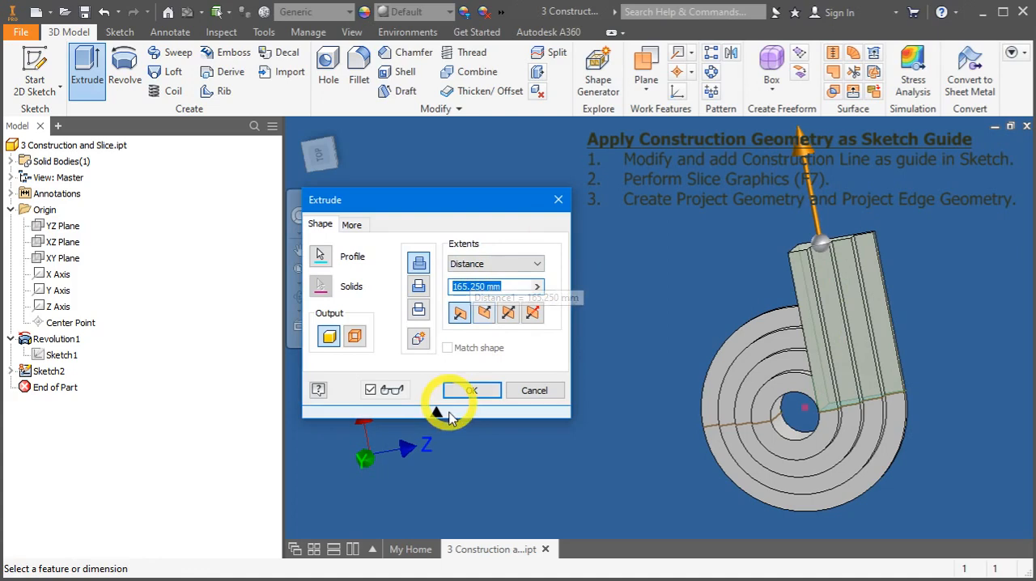
left_click(471, 390)
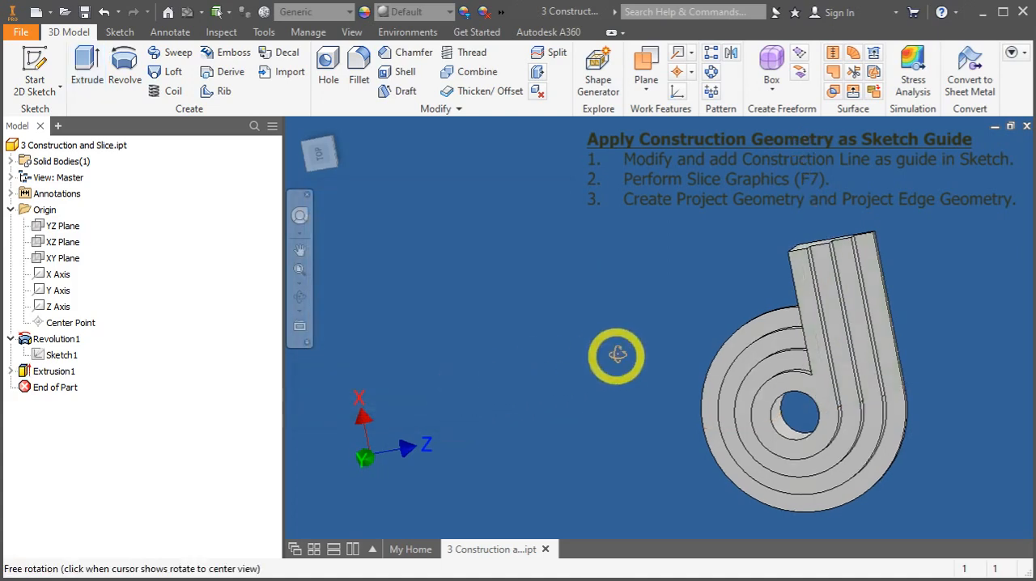
left_click_drag(617, 356, 838, 390)
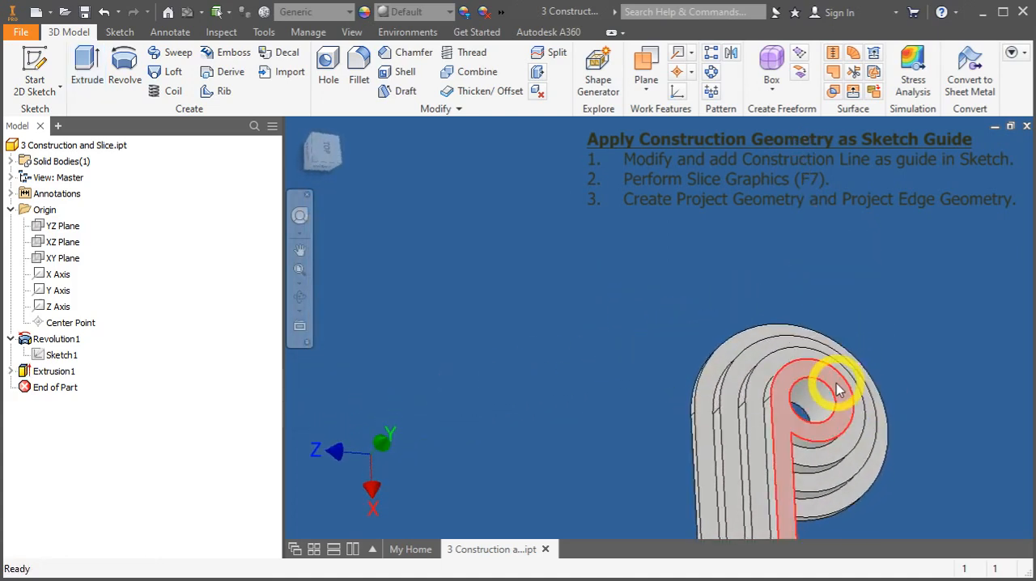
left_click_drag(839, 389, 753, 445)
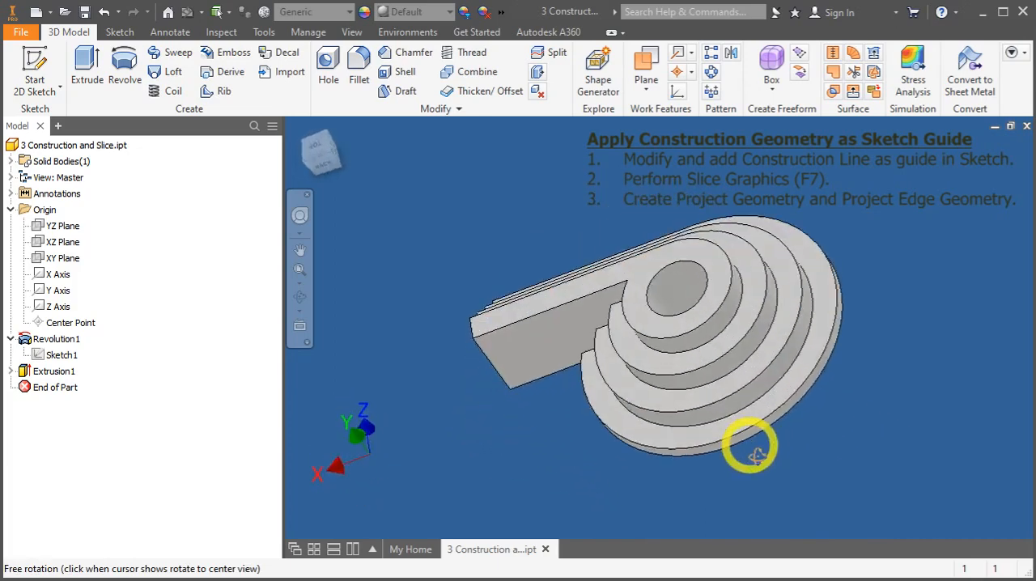
left_click_drag(757, 451, 679, 412)
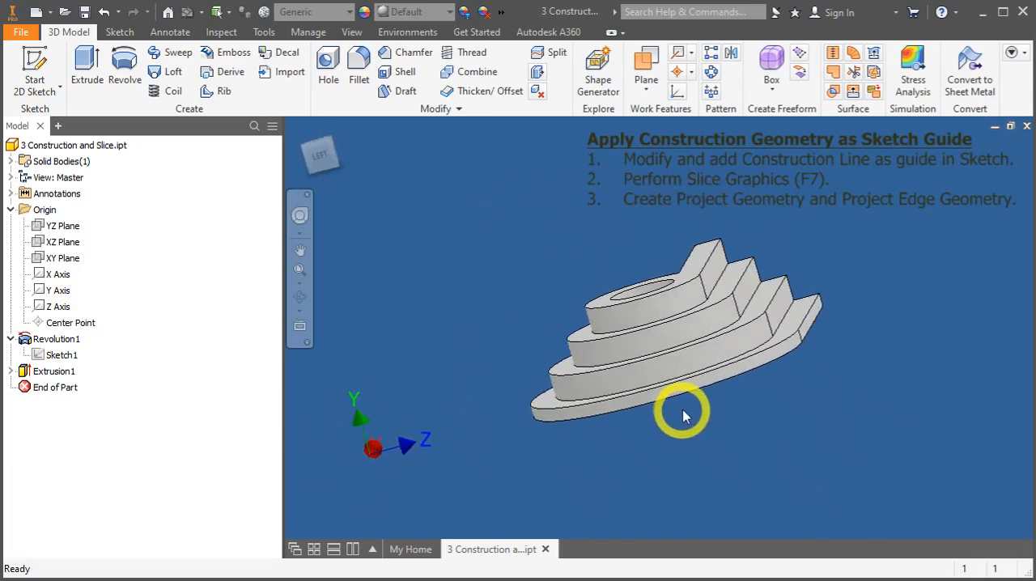
mouse_move(443, 373)
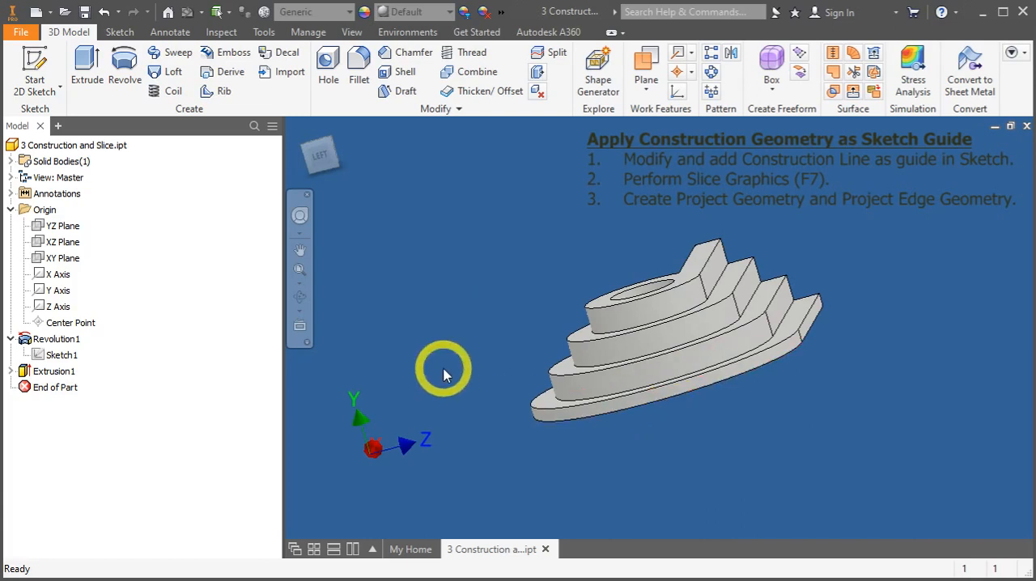
left_click_drag(444, 372, 524, 356)
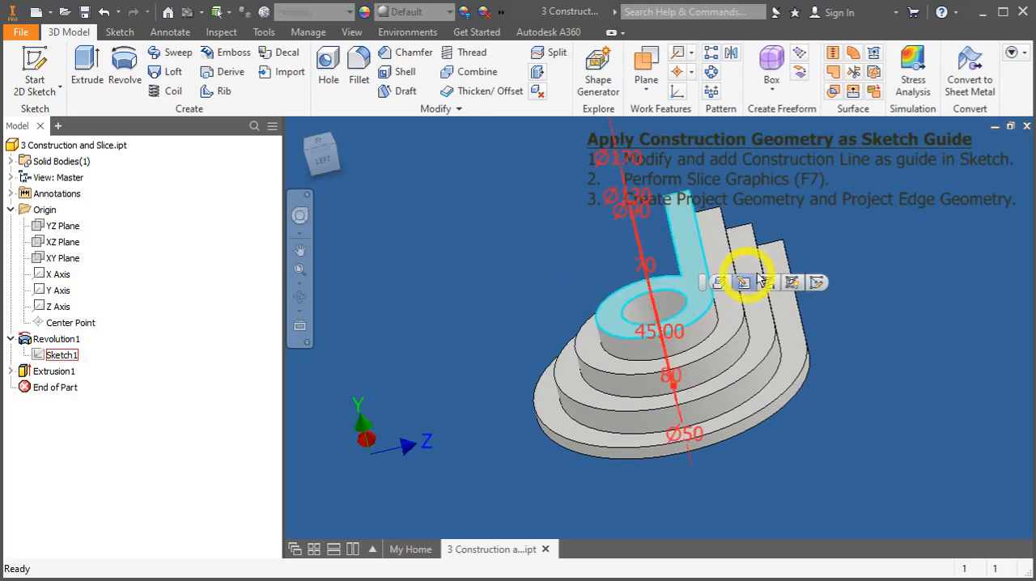
mouse_move(817, 283)
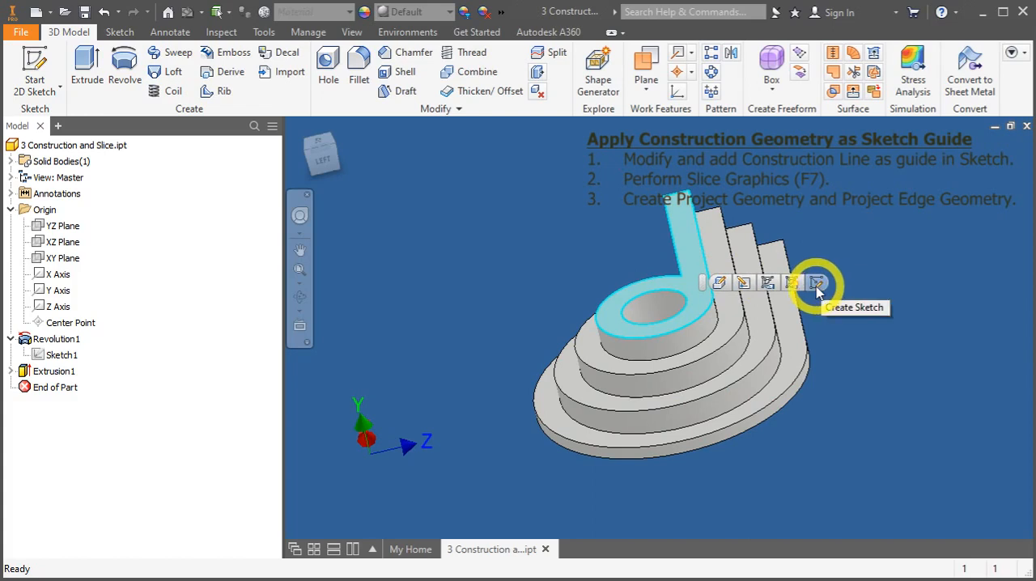
Start Sketch3 on the top face of the extruded part.
left_click(816, 283)
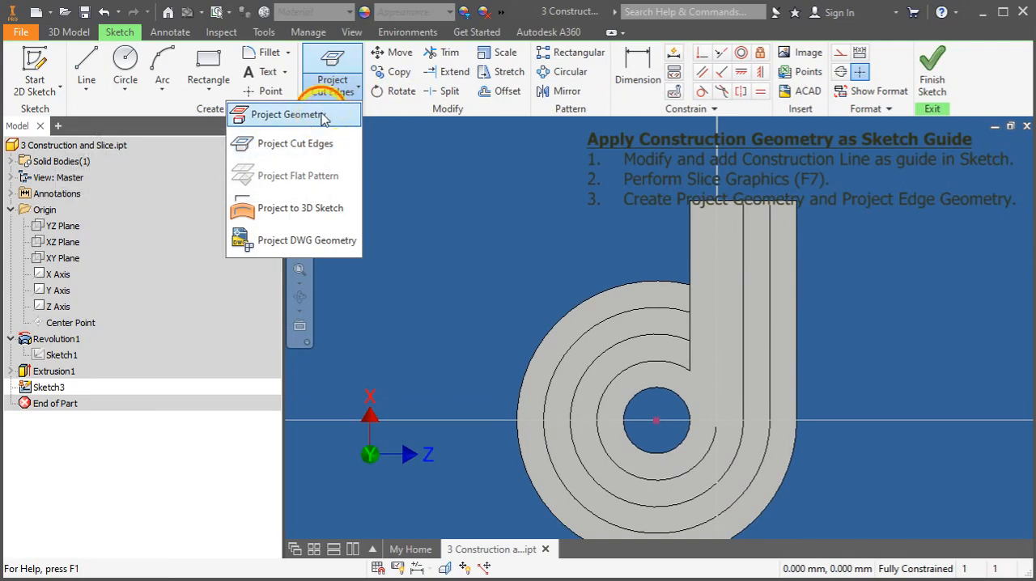
Project the stepped part's circular edges into Sketch3 using Project Geometry.
left_click(288, 114)
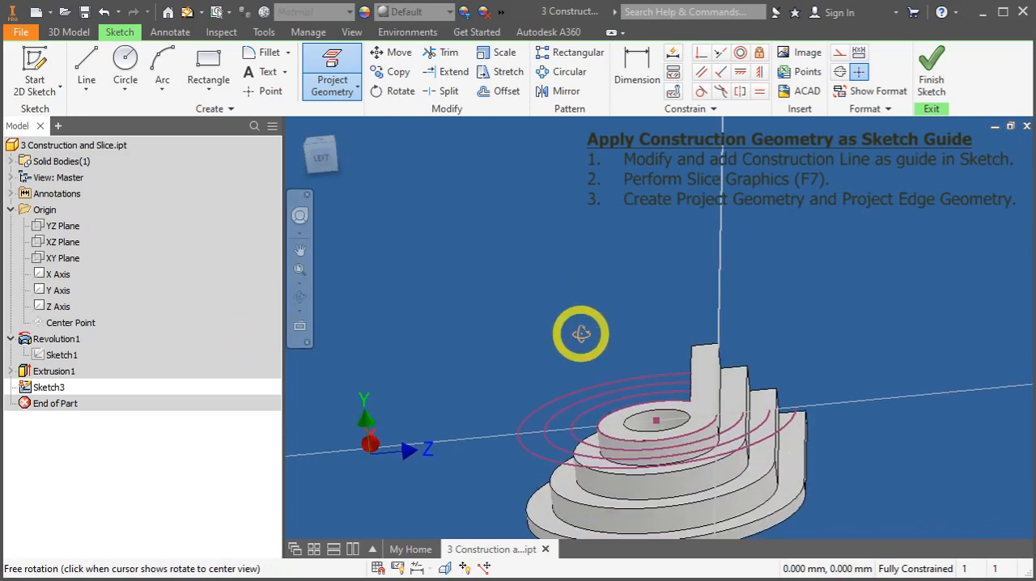
left_click_drag(581, 333, 683, 429)
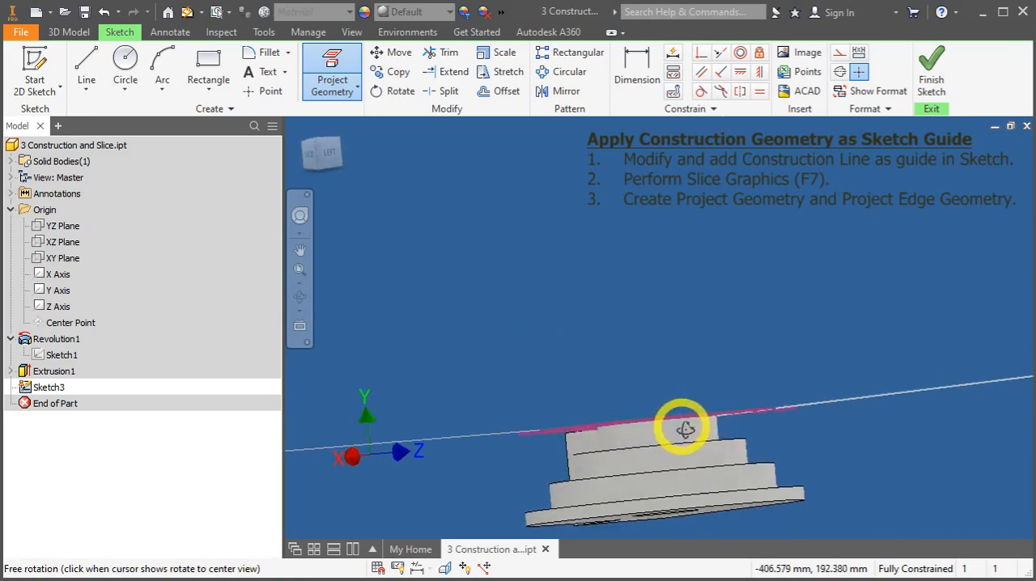
left_click_drag(683, 429, 793, 404)
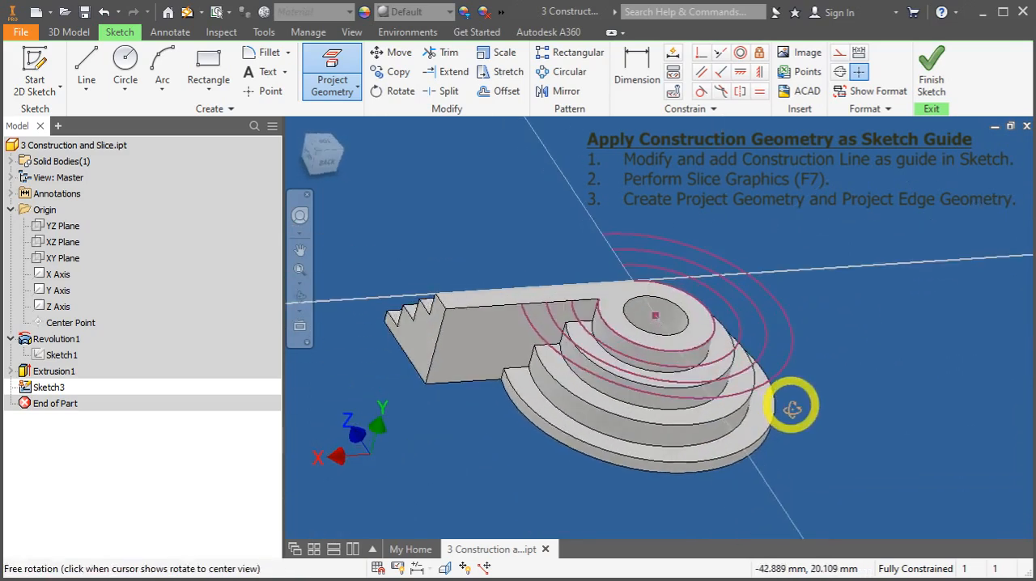